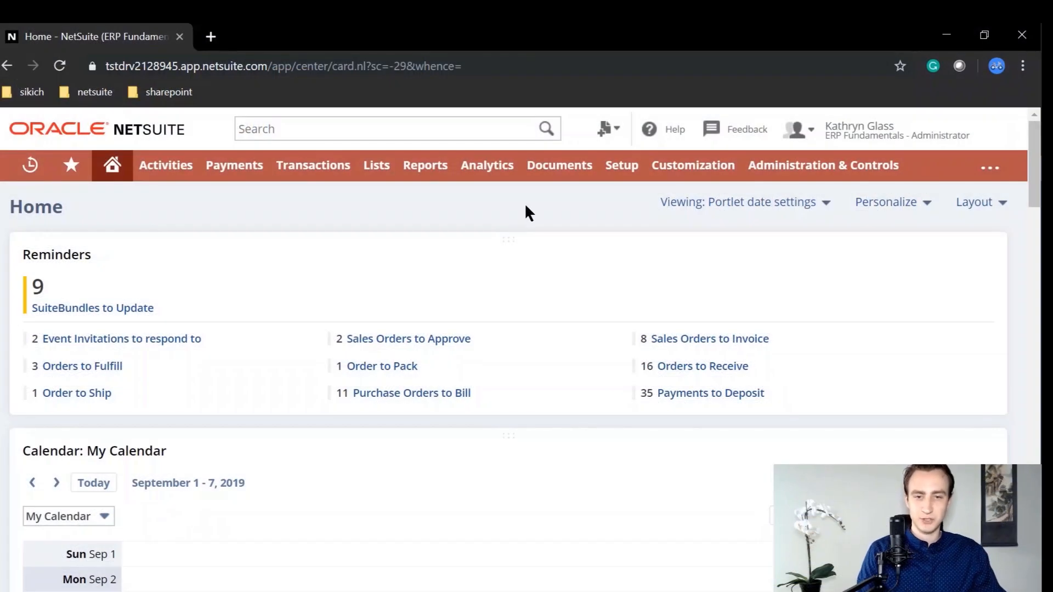
mouse_move(430, 210)
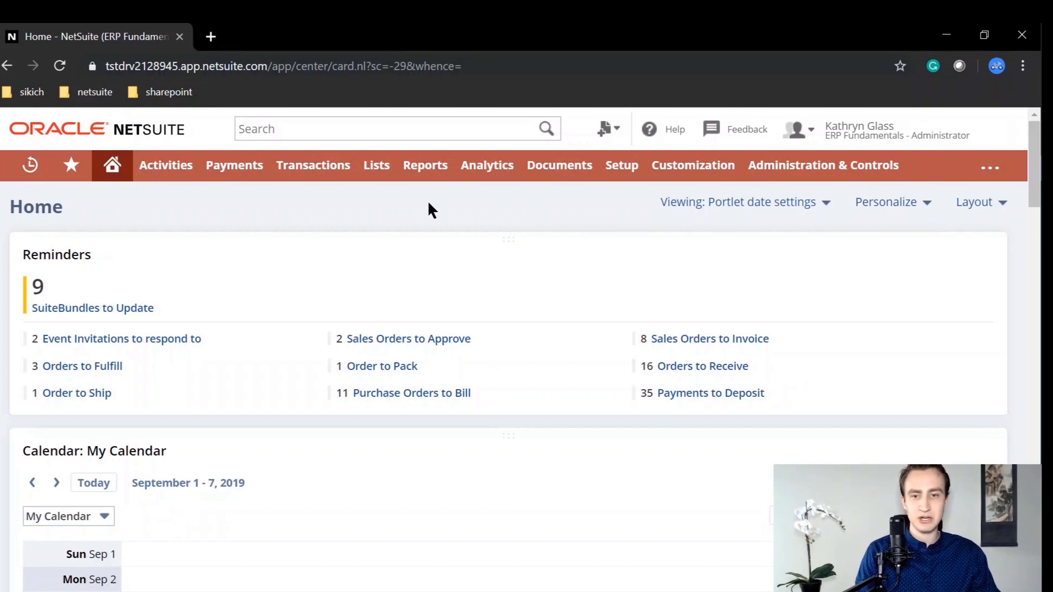
Run the standard Income Statement report from Reports > Financial
left_click(424, 165)
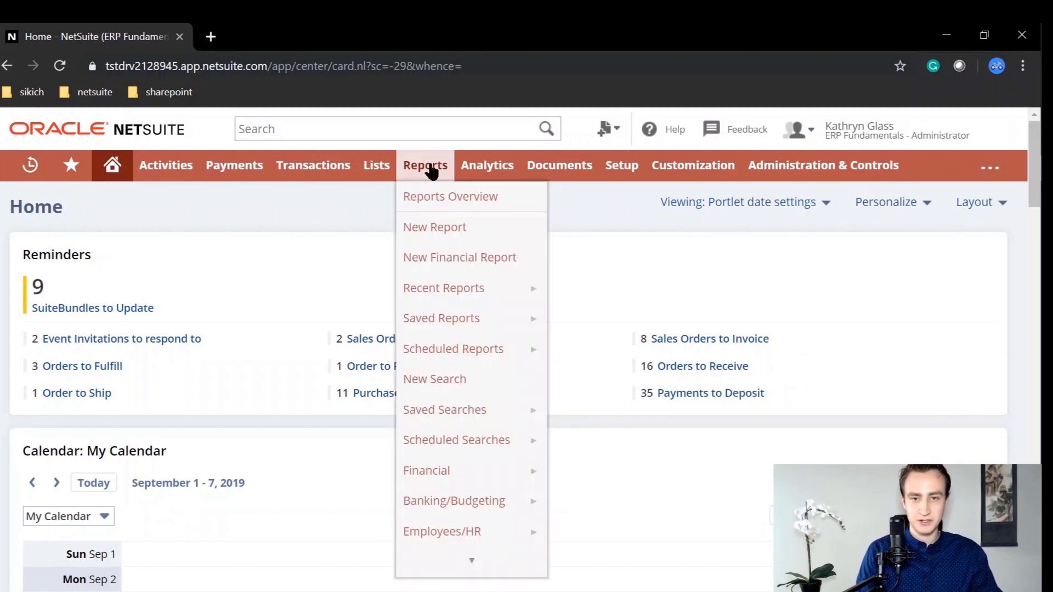
mouse_move(426, 470)
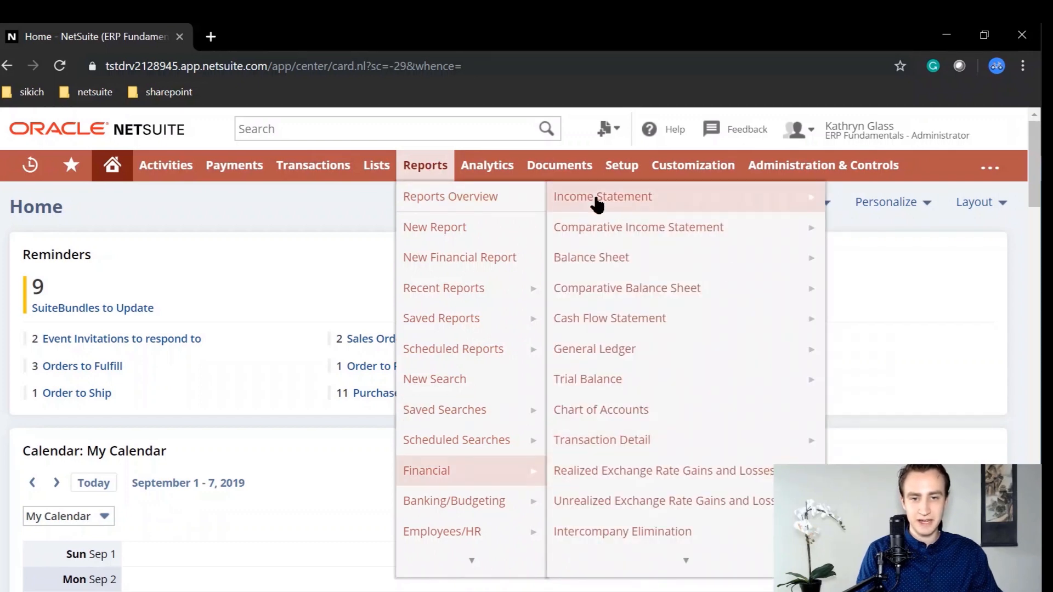
left_click(601, 197)
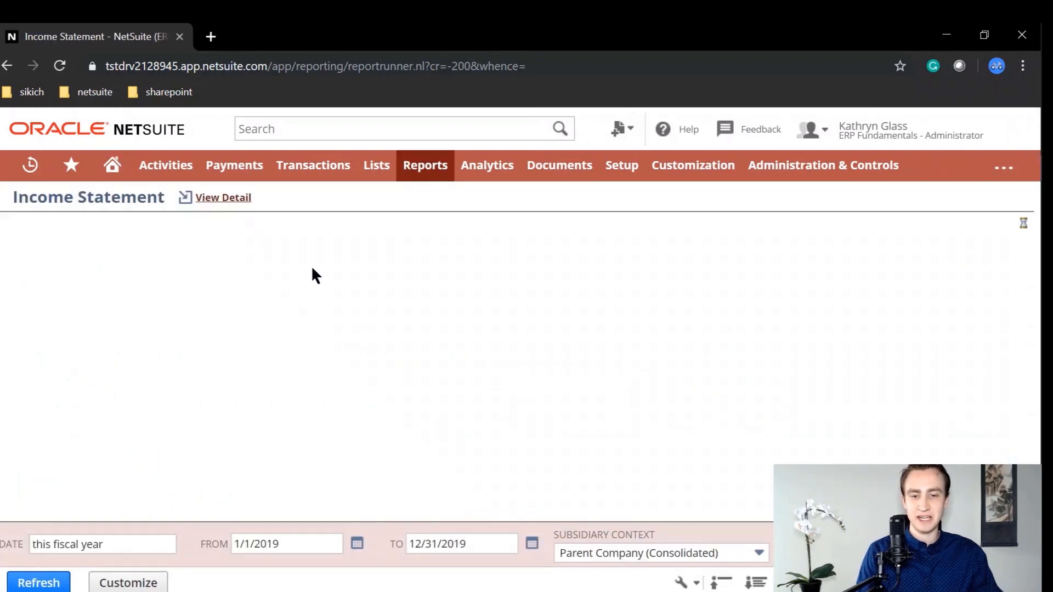
Open the Income Statement in the Financial Report Builder using Customize
left_click(38, 582)
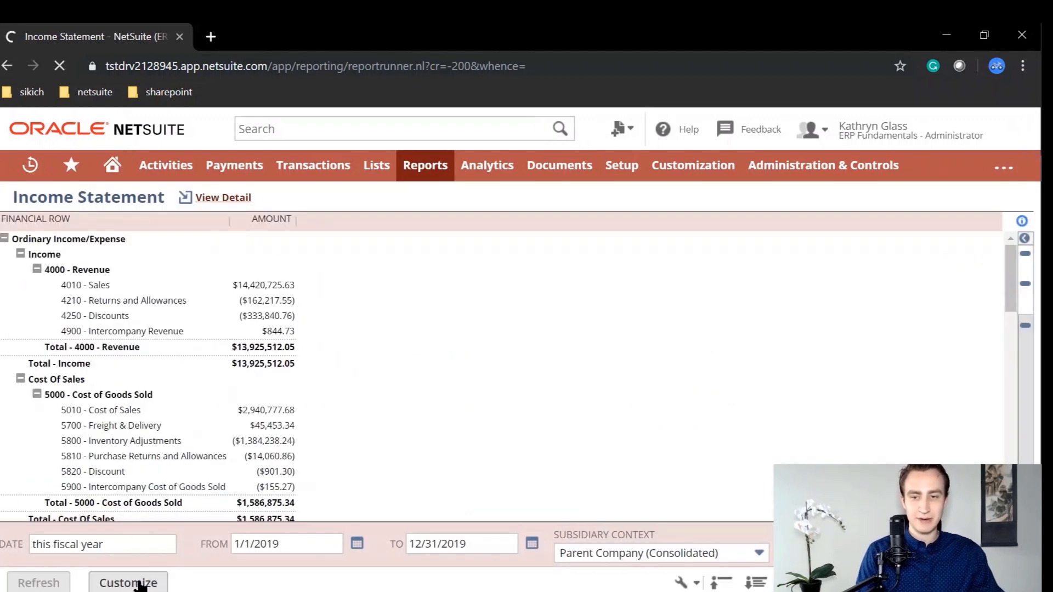
left_click(128, 583)
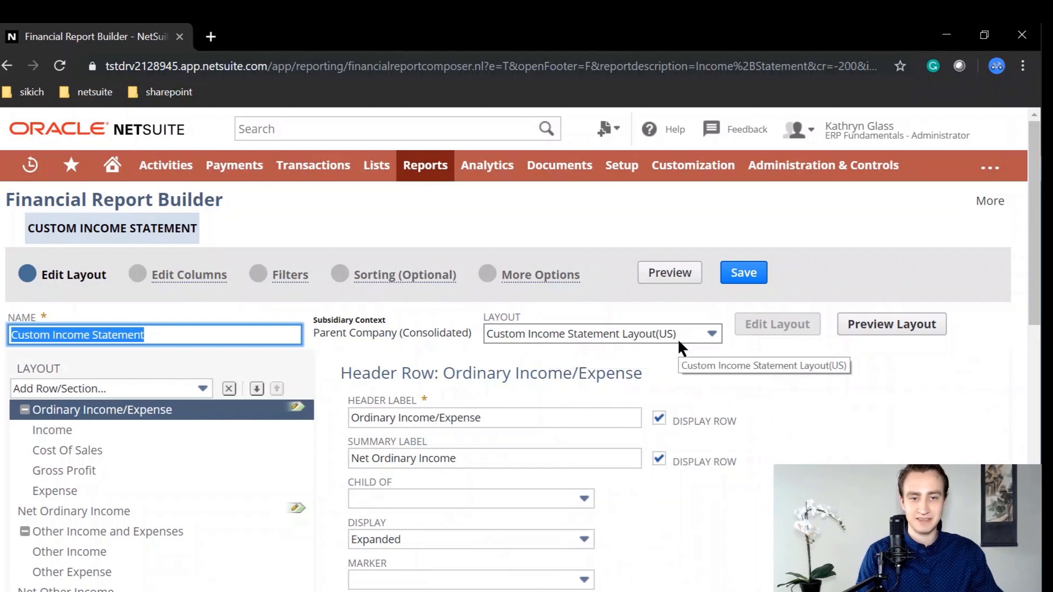
Keep Custom Income Statement Layout(US) and rename the report 'MD KPI Income Statement'
left_click(711, 334)
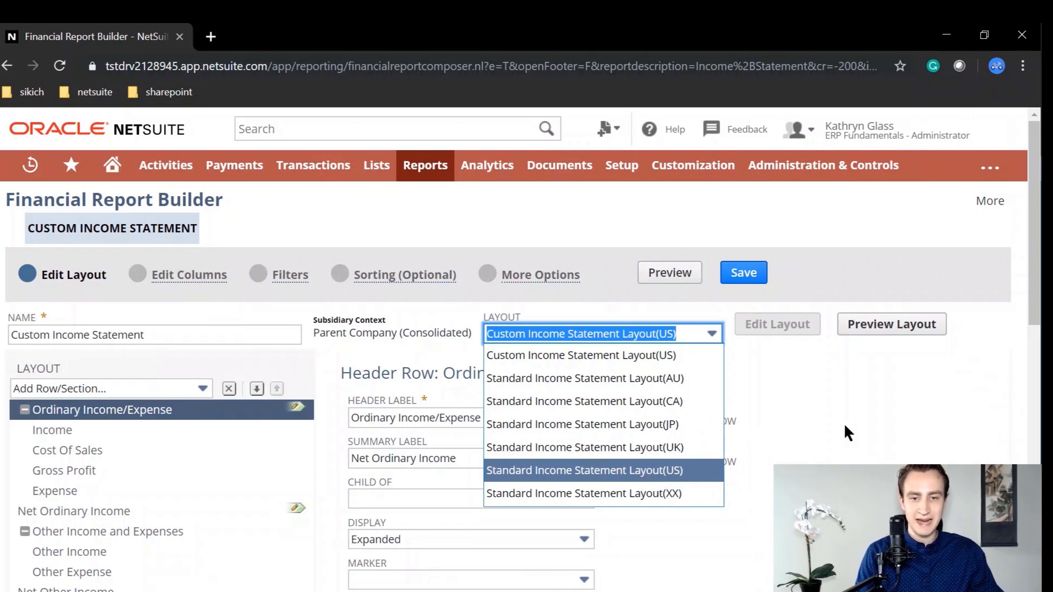
left_click(581, 334)
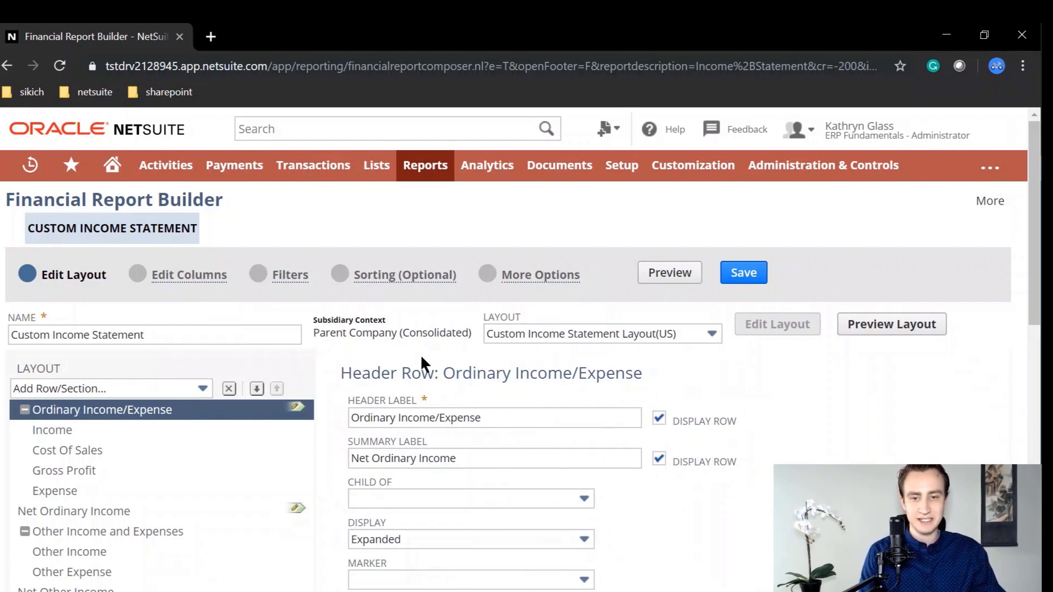
left_click(165, 335)
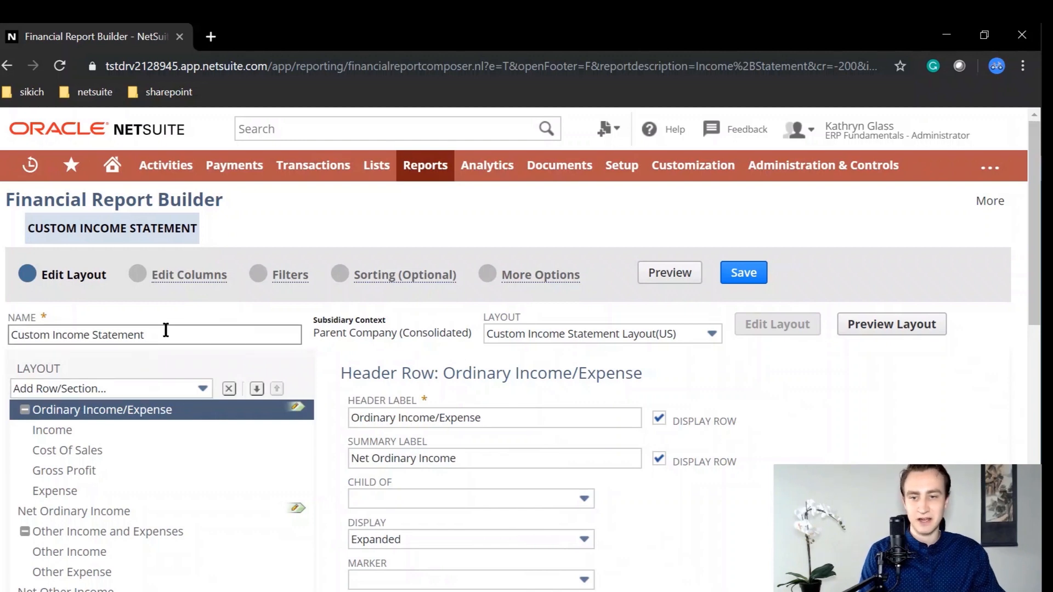
left_click(47, 335)
type("MD KPI")
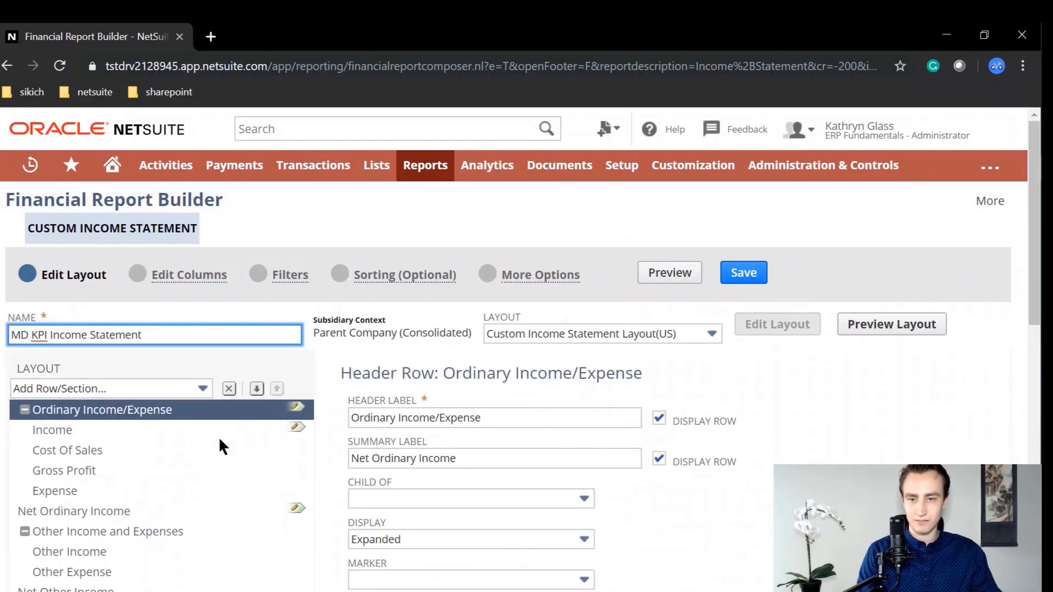
Add a blank text row, then cancel a new financial section
left_click(111, 388)
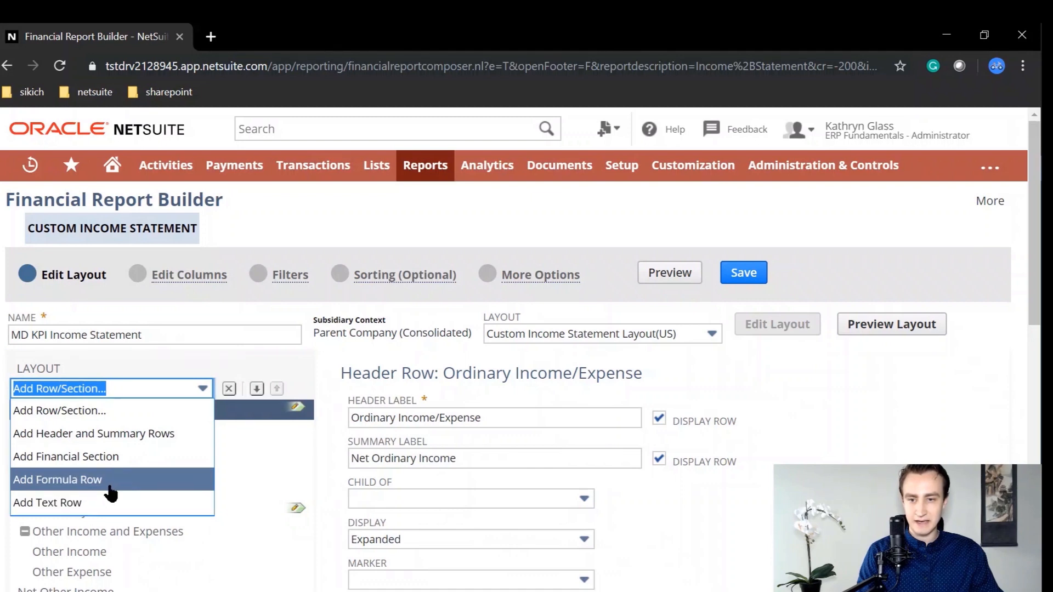
left_click(47, 502)
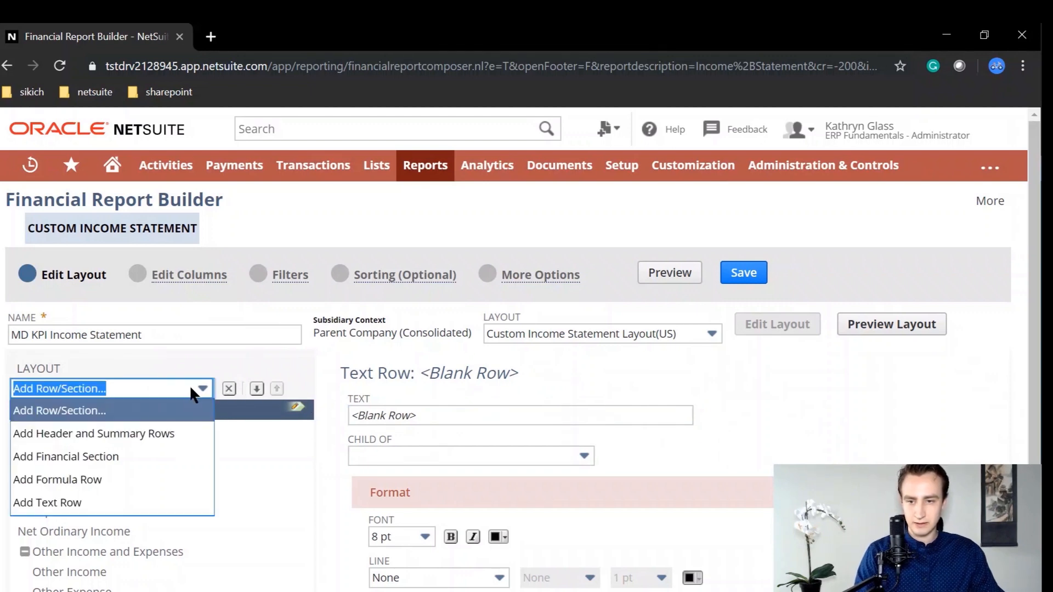
left_click(66, 455)
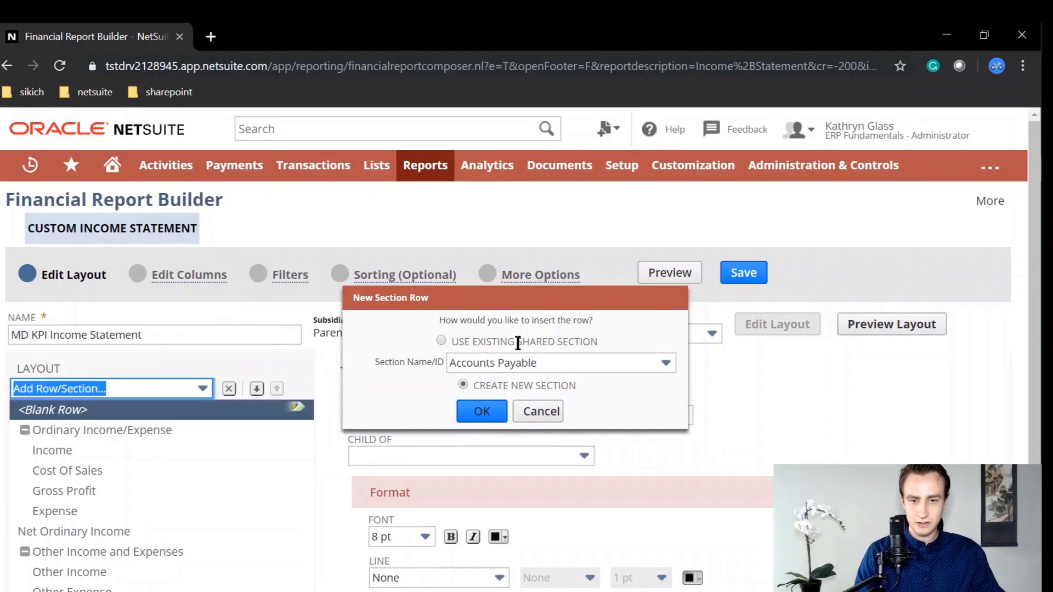
left_click(540, 411)
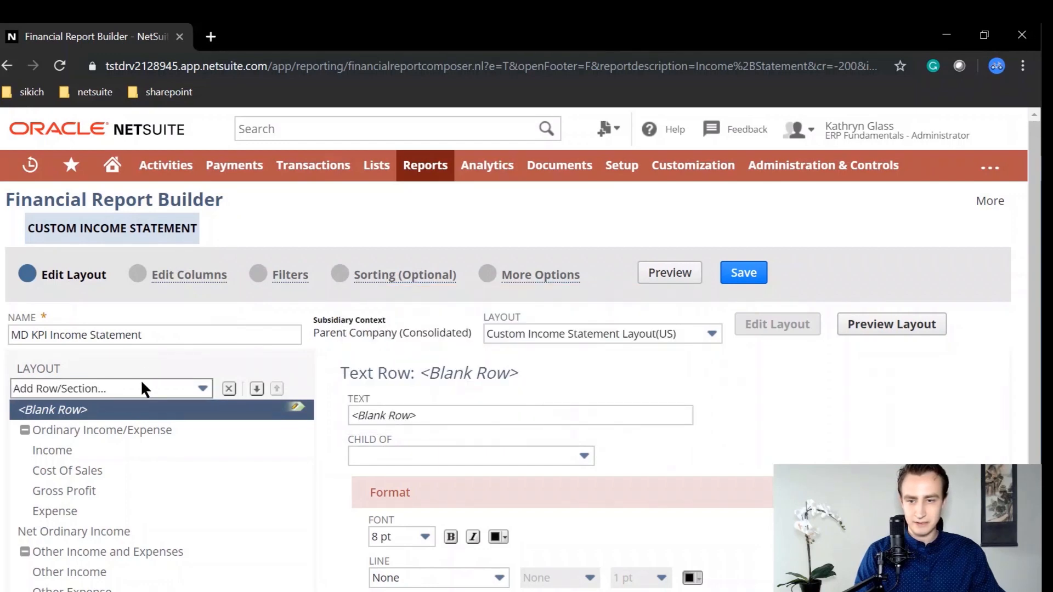
Add a formula row and begin labelling it 'Net Profit M…'
left_click(107, 389)
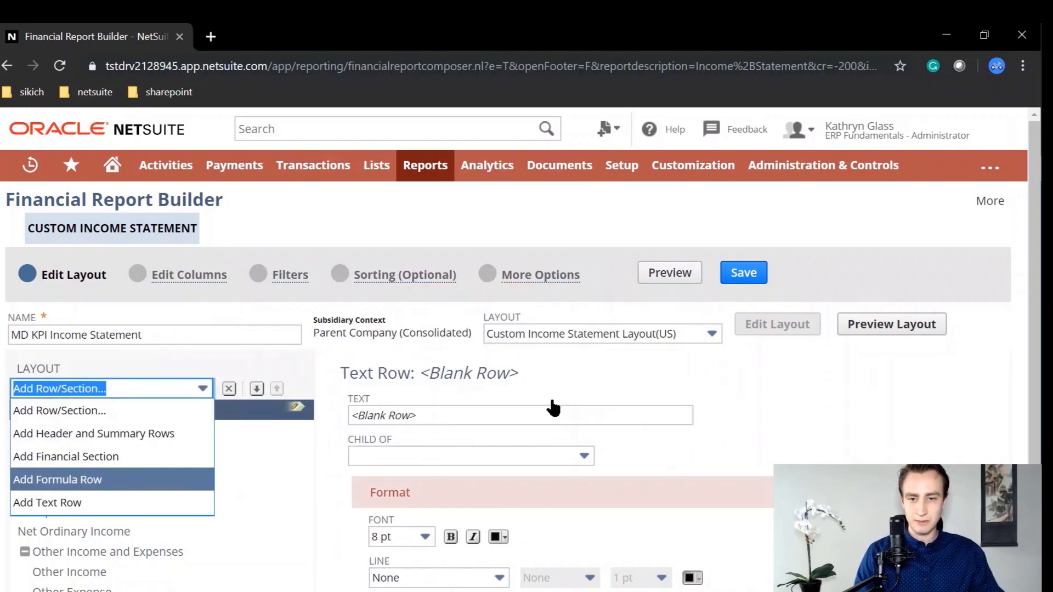
left_click(57, 479)
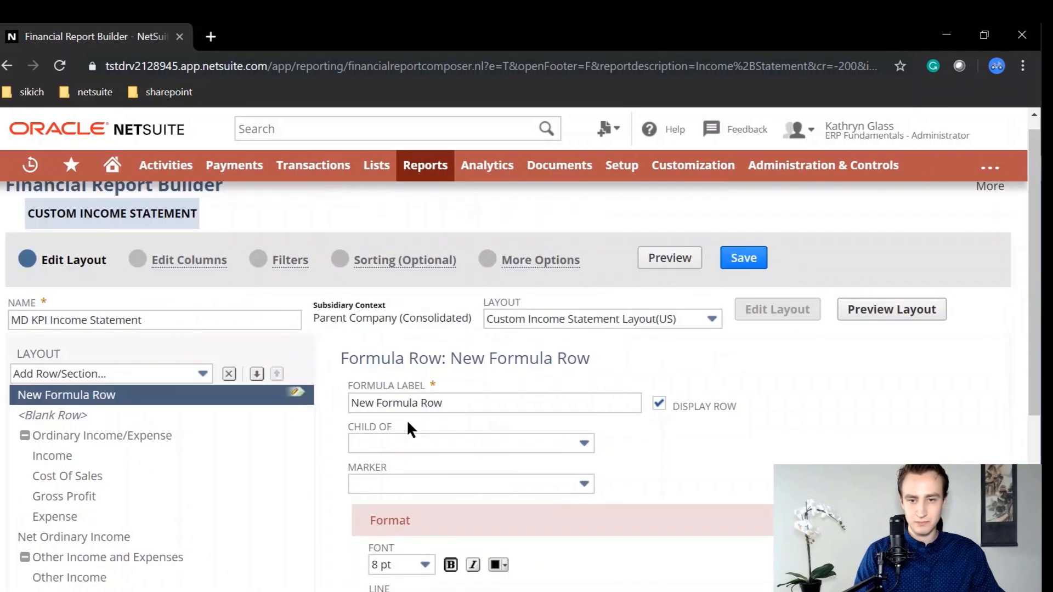
left_click(493, 403)
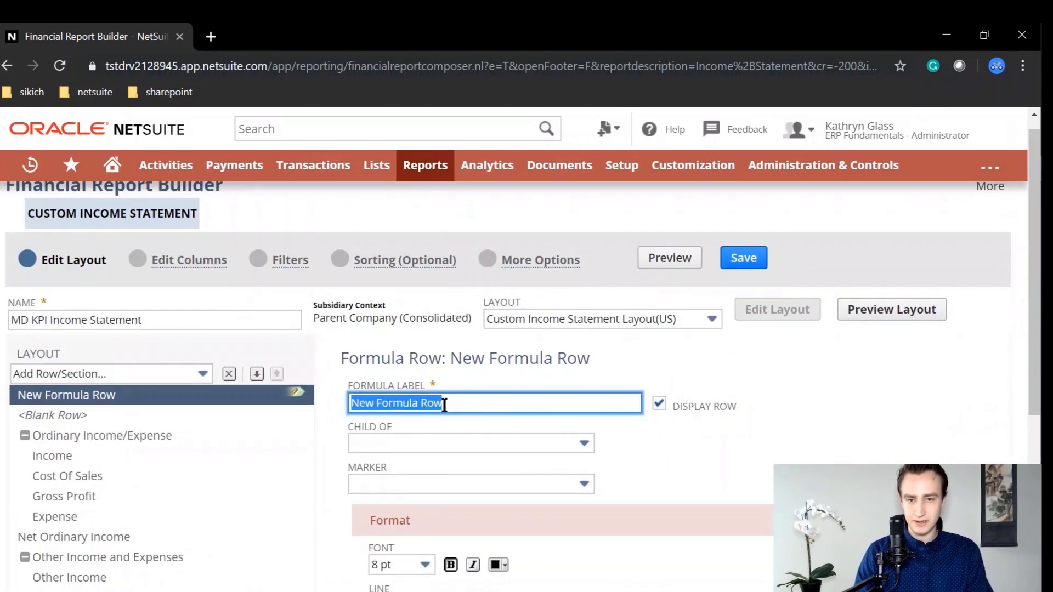
type("Net PRofit")
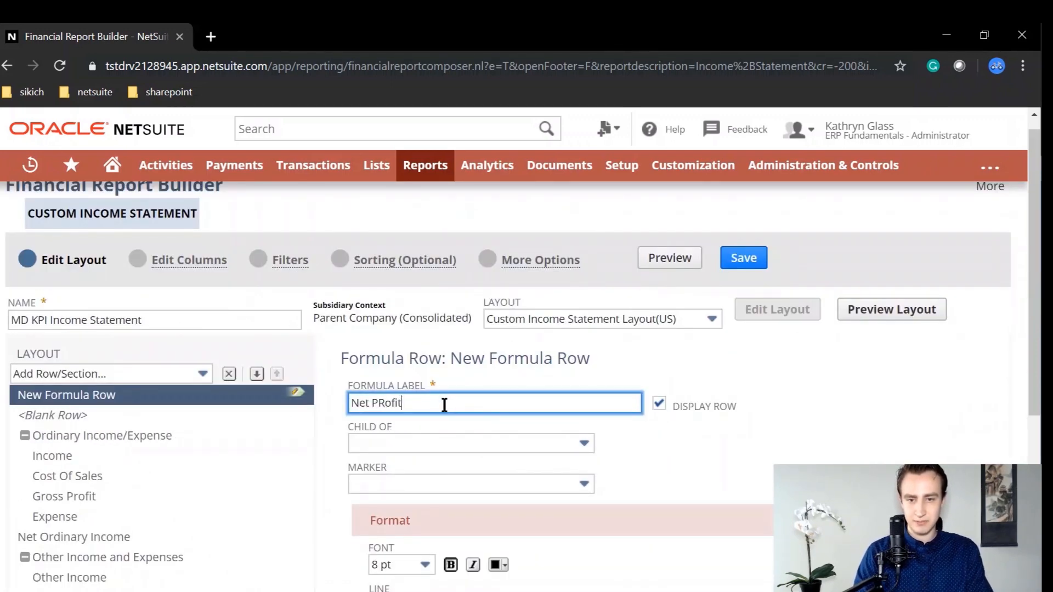
type("Net Profit M")
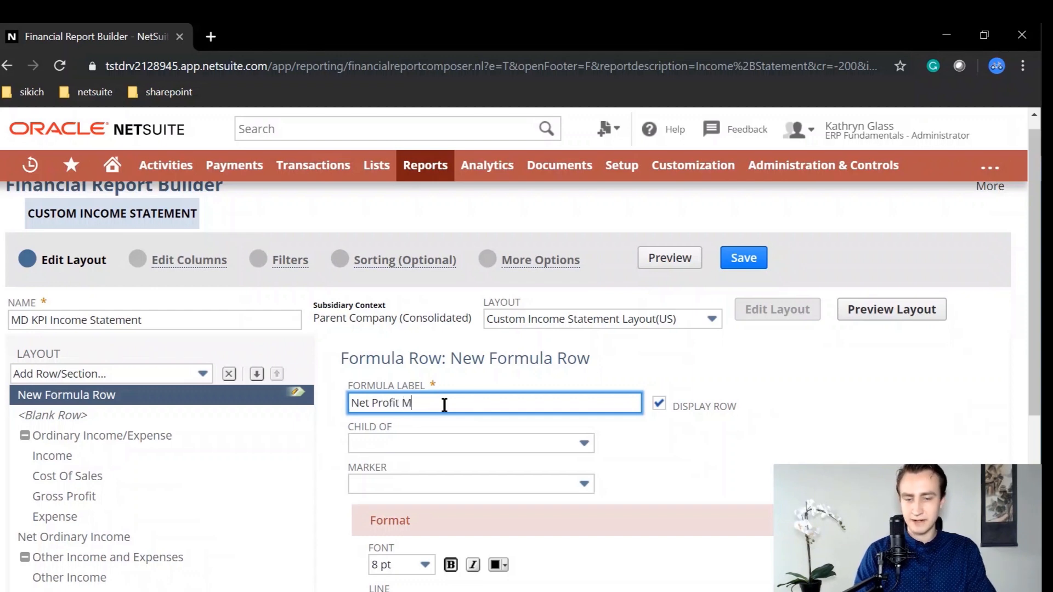
Build the formula Row Net Income / Row Income, then start a * term
scroll("down", 3)
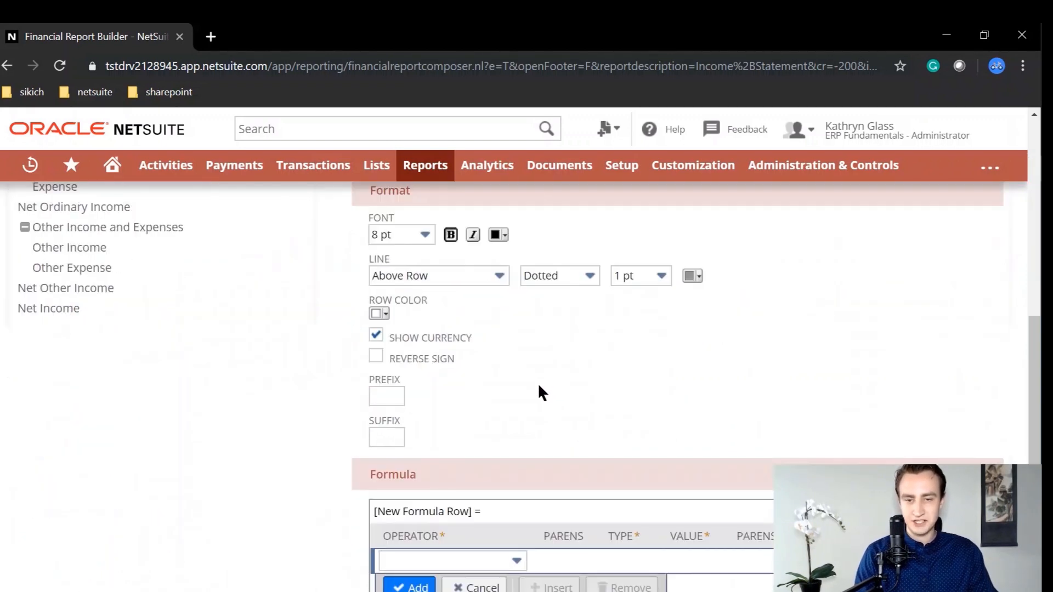
left_click(600, 560)
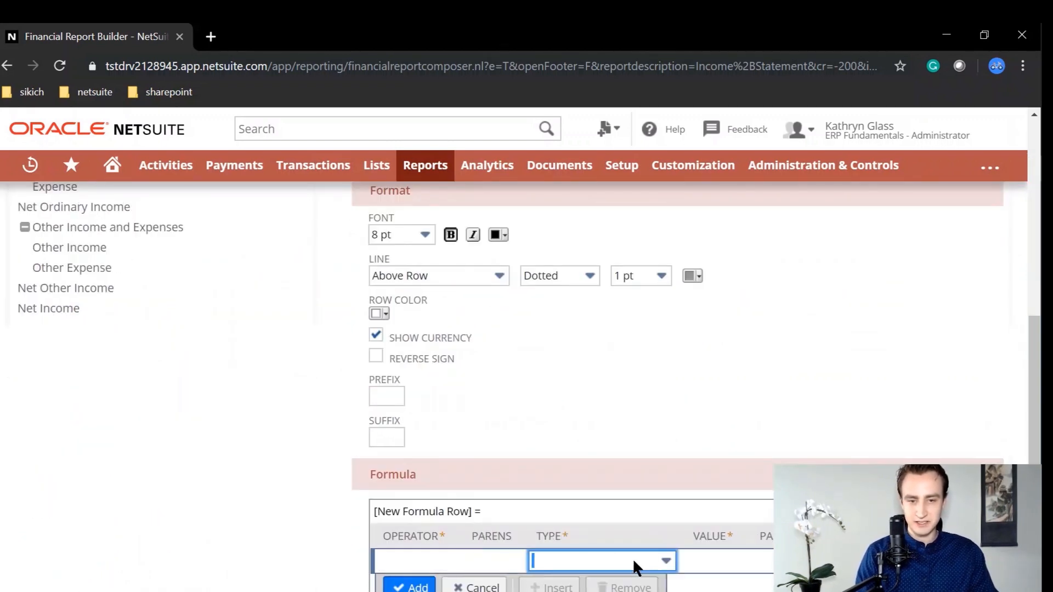
left_click(599, 561)
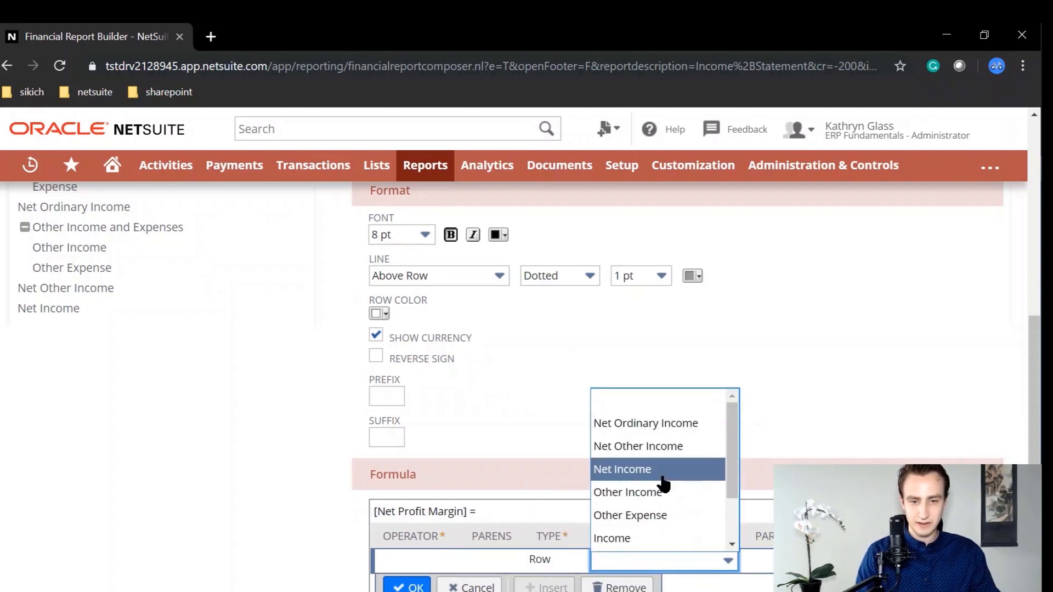
left_click(621, 469)
type("/")
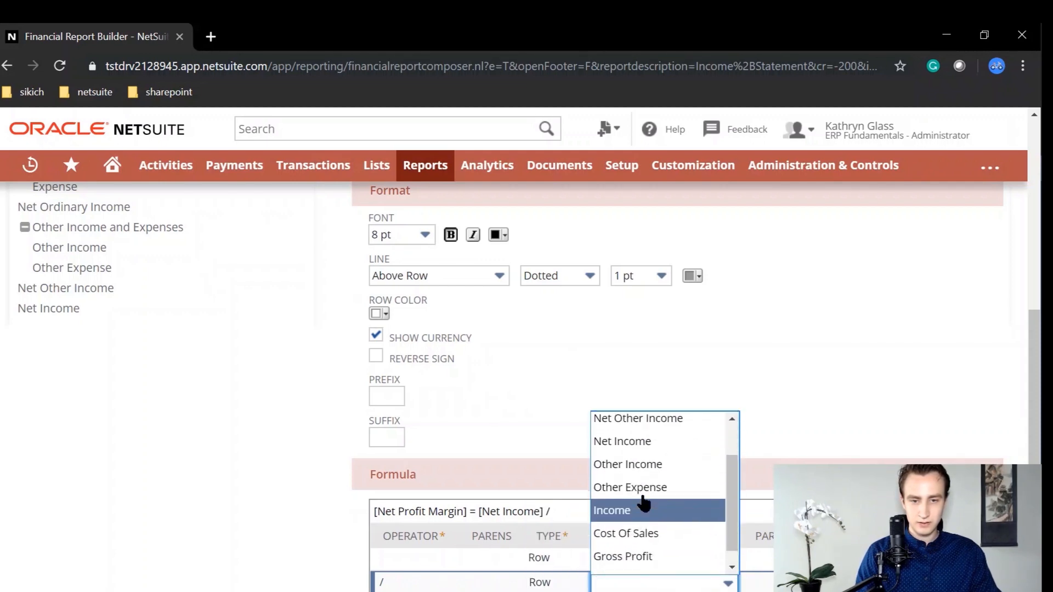
left_click(611, 510)
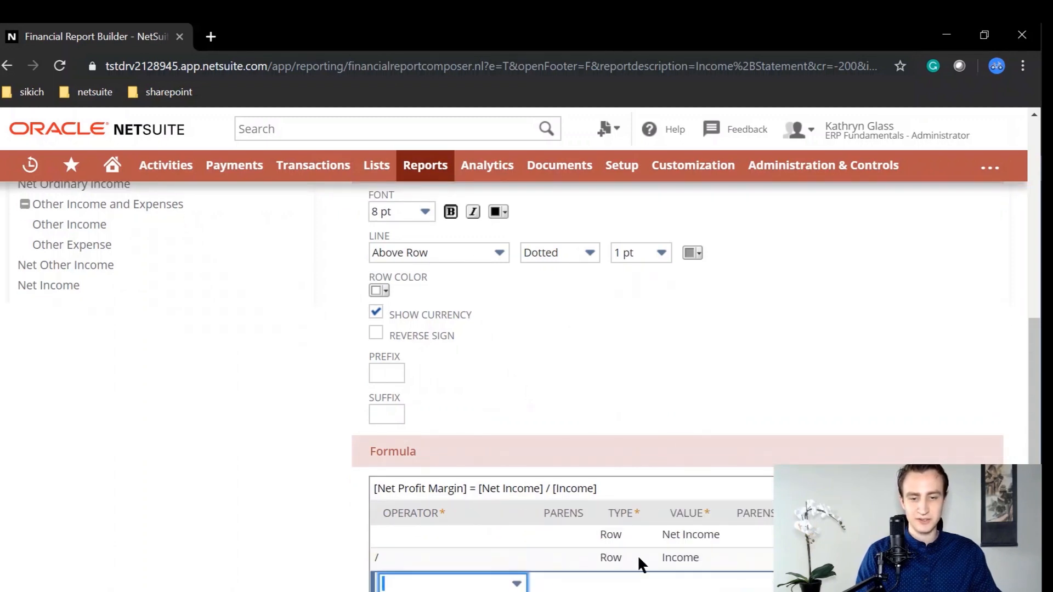
left_click(516, 583)
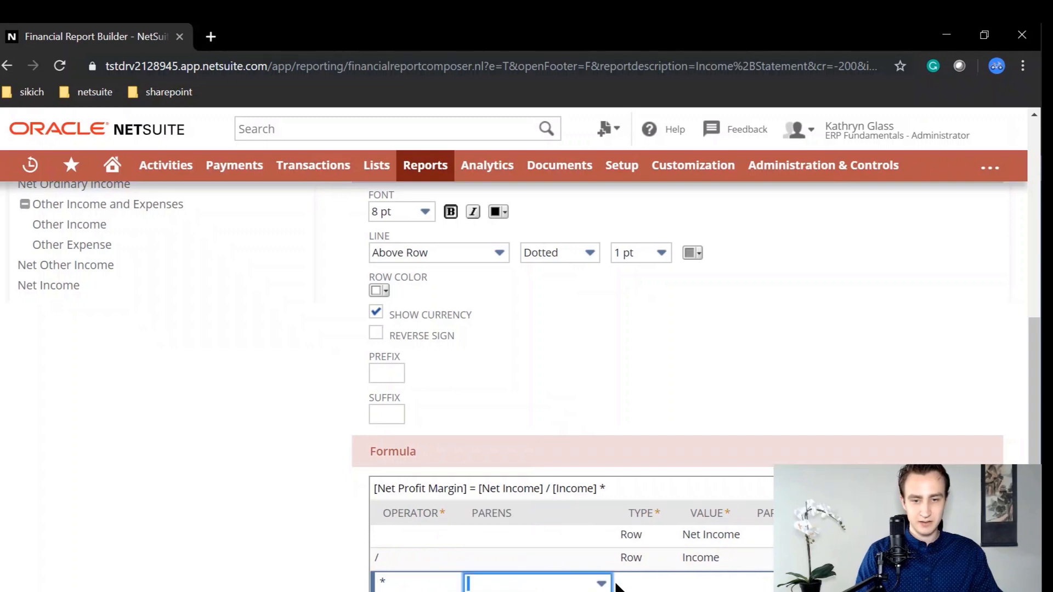
left_click(600, 583)
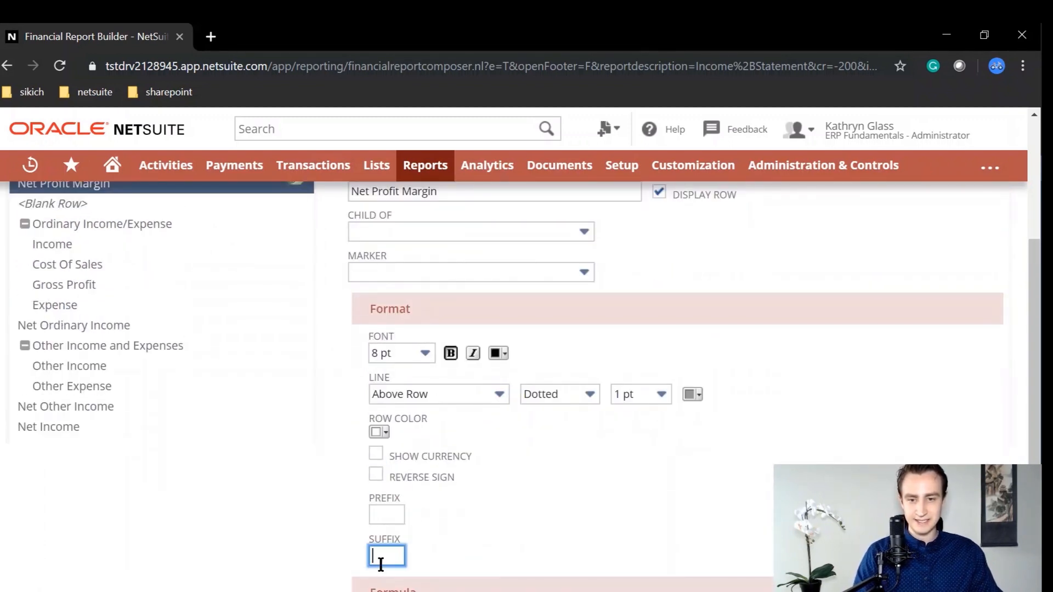
Give the Net Profit Margin row a % suffix and 12 pt blue font
type("%")
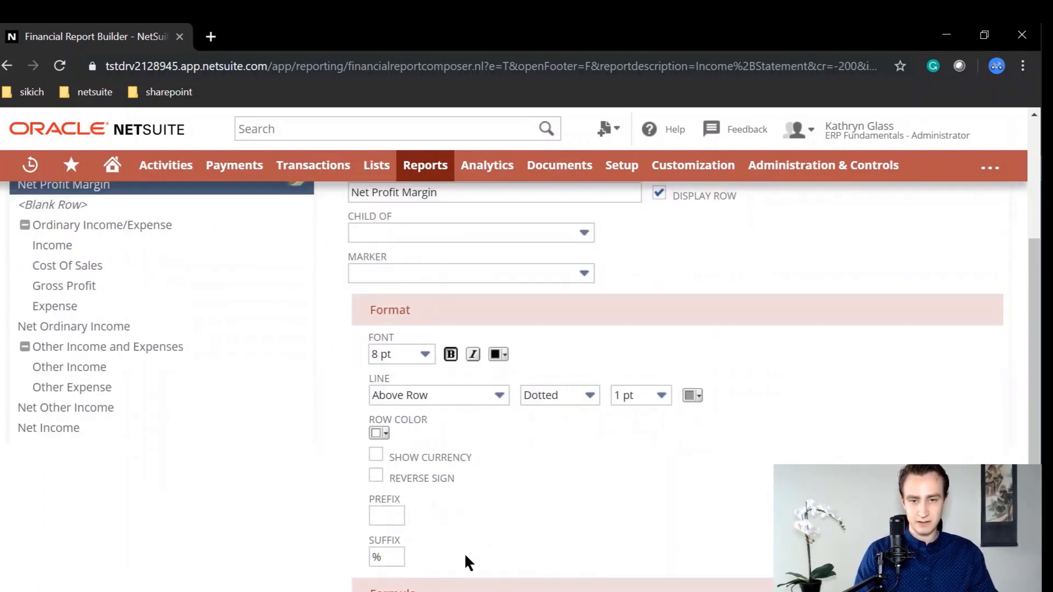
left_click(401, 353)
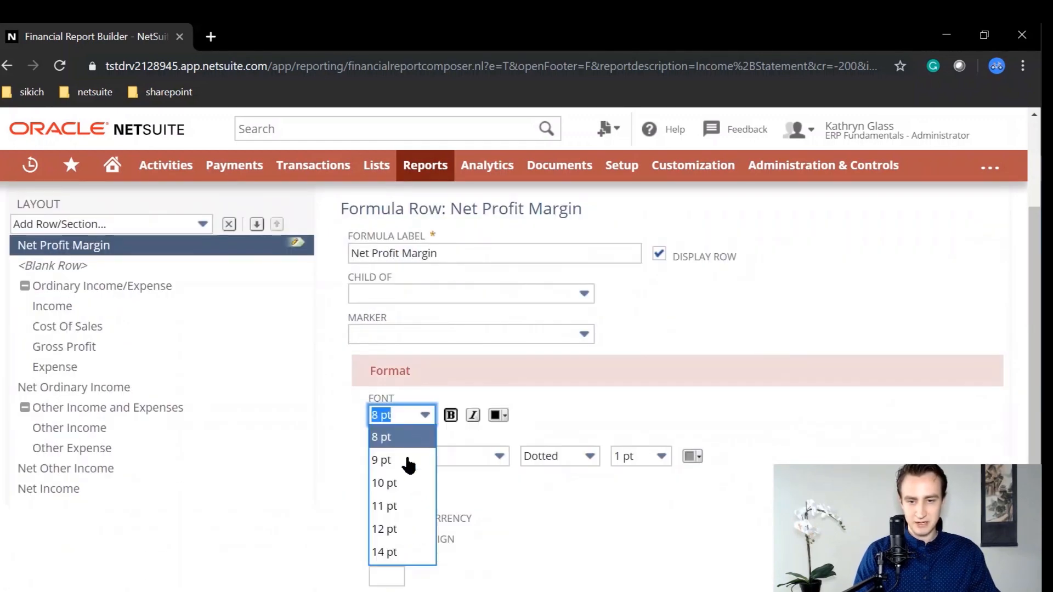
left_click(498, 415)
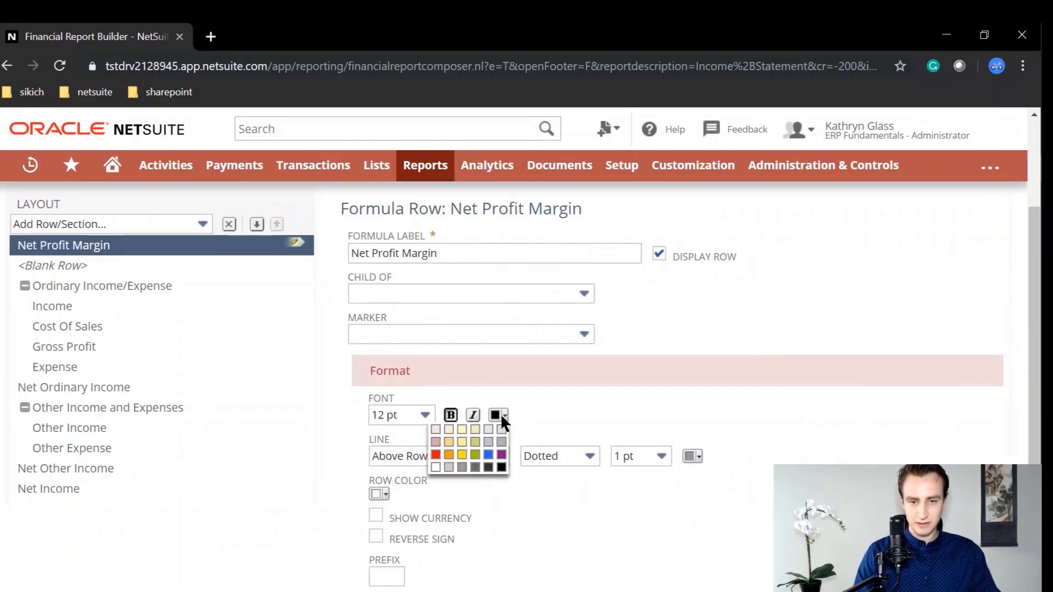
left_click(489, 430)
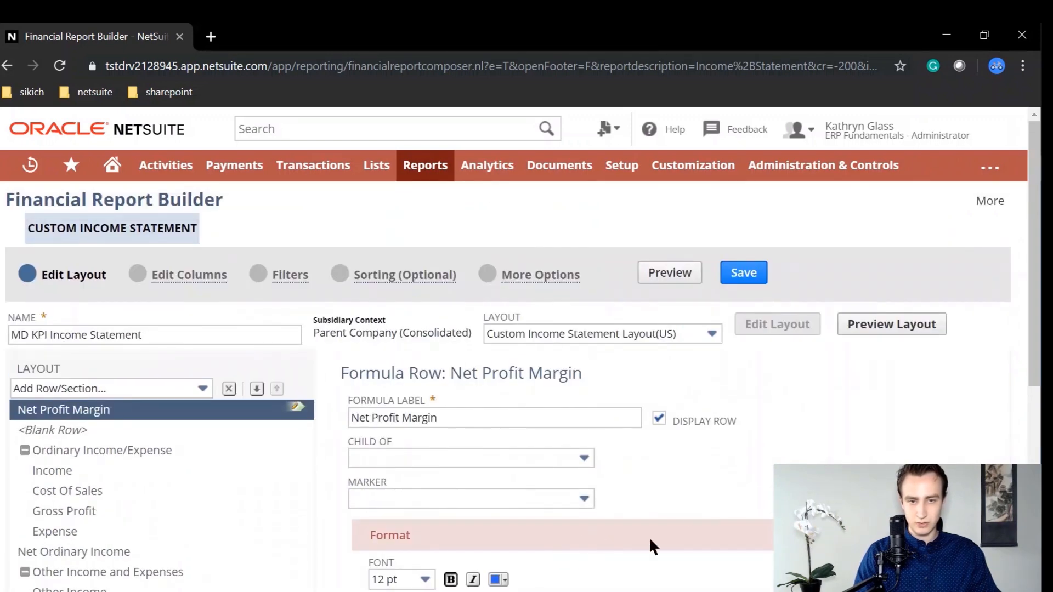
mouse_move(521, 339)
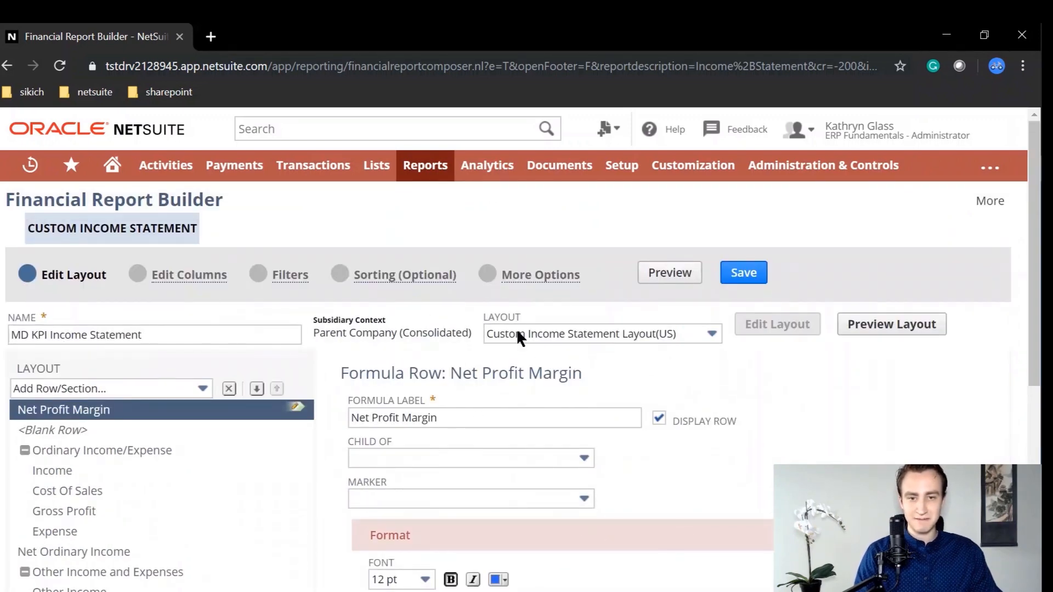
Save the MD KPI Income Statement, which shows a 40.48% Net Profit Margin
left_click(141, 334)
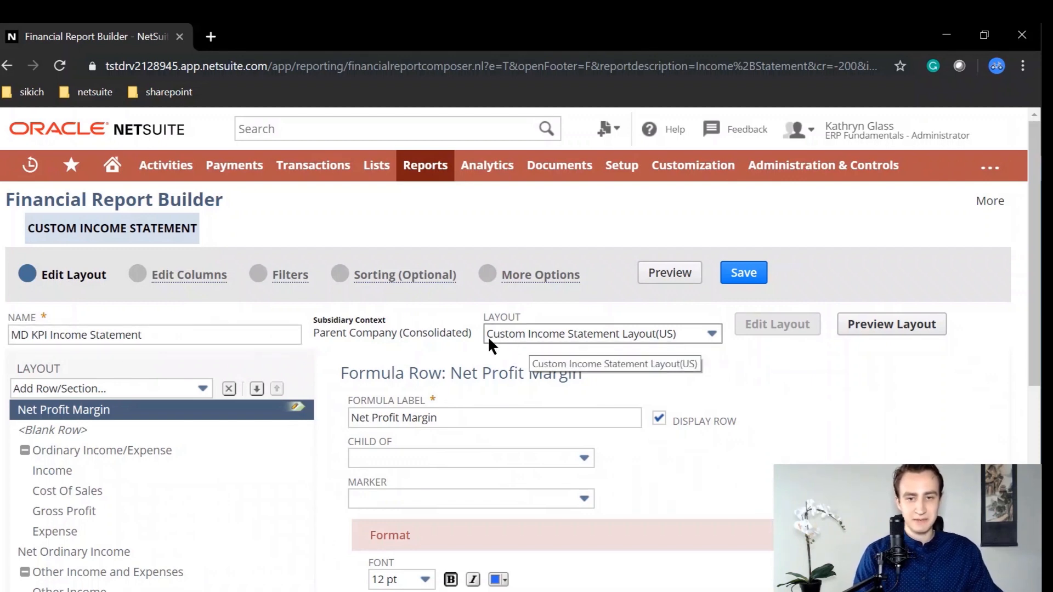
scroll("down", 3)
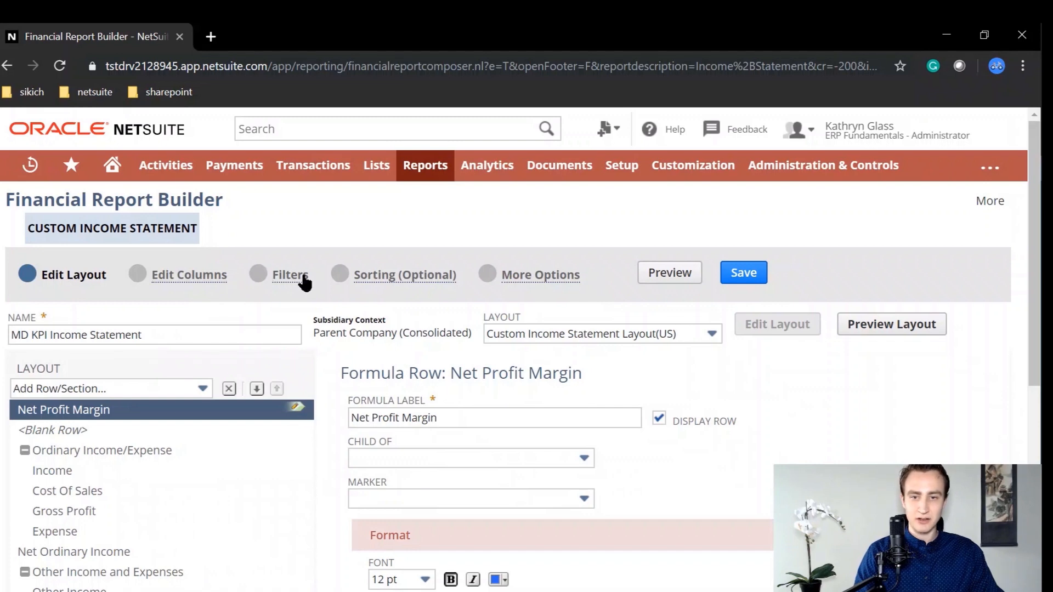
mouse_move(401, 321)
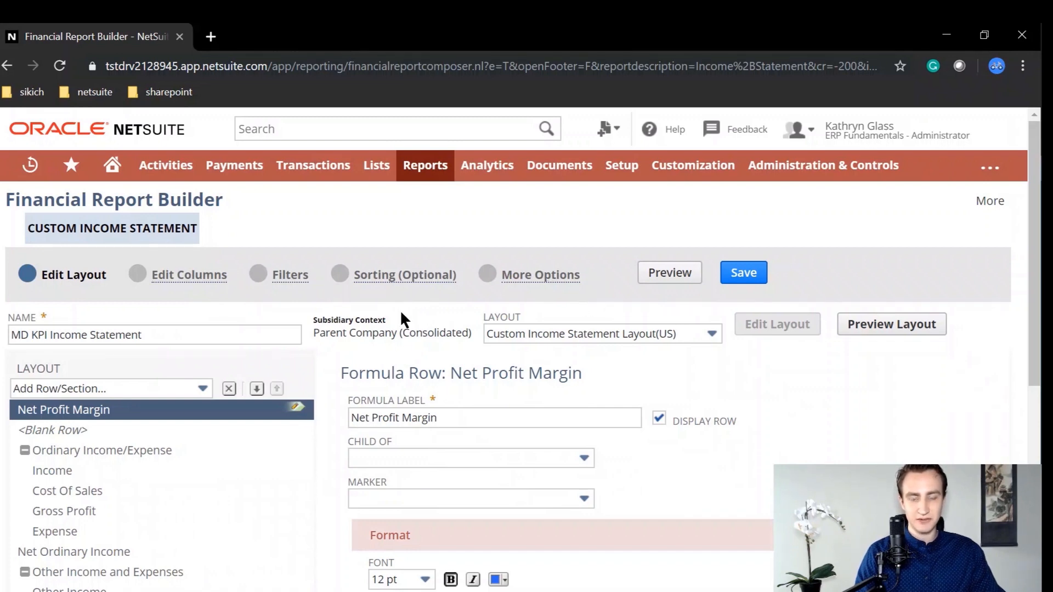
mouse_move(533, 366)
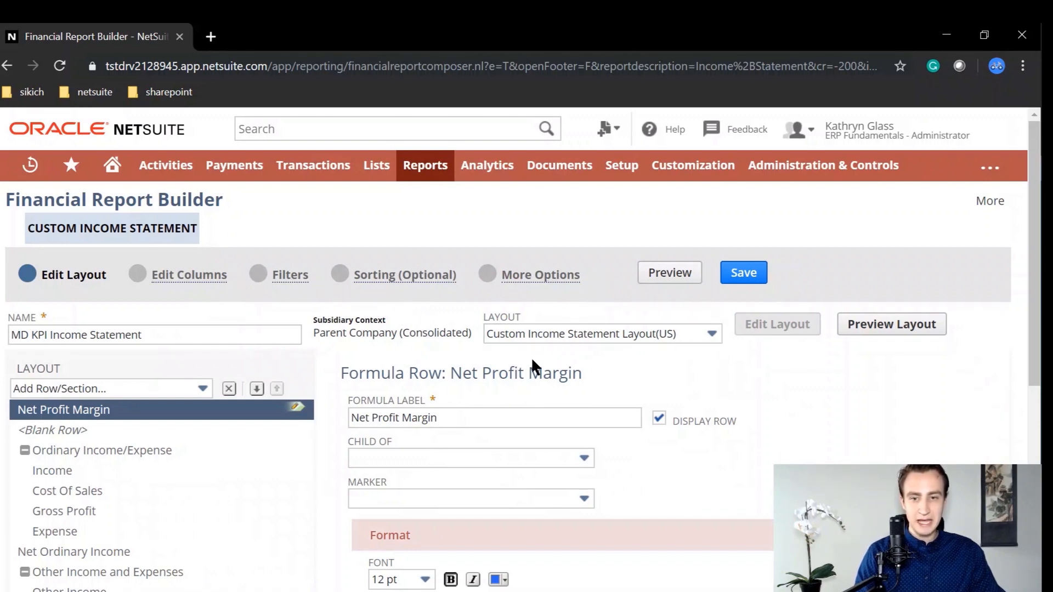
mouse_move(546, 370)
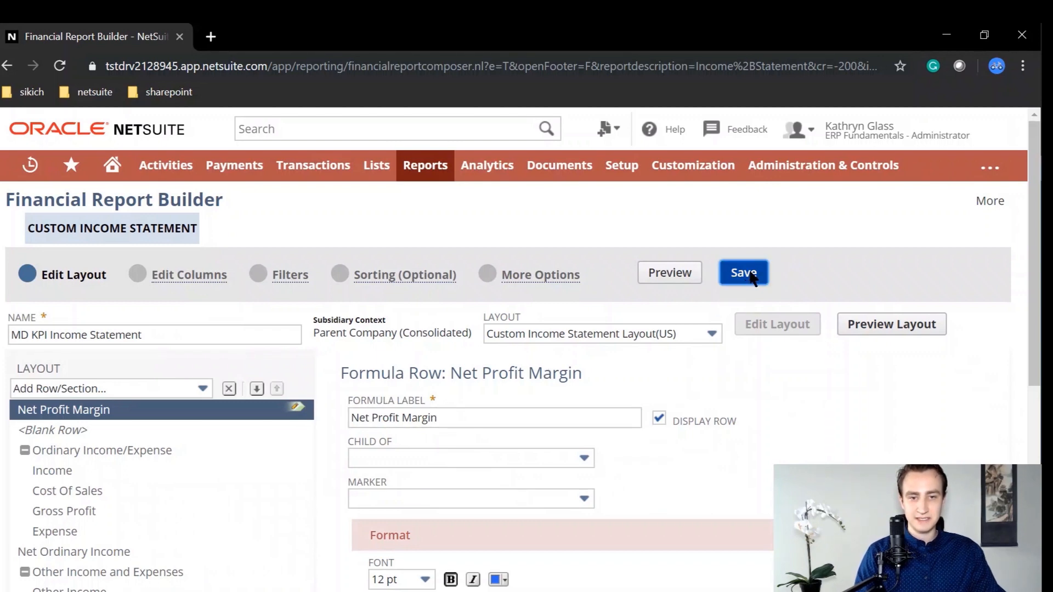
left_click(742, 273)
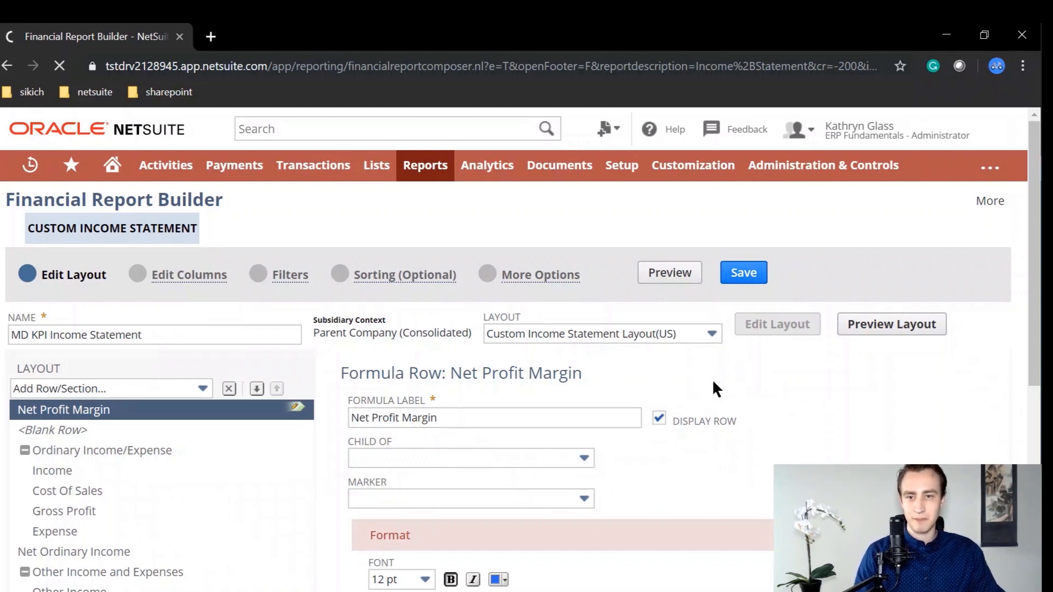
left_click(743, 272)
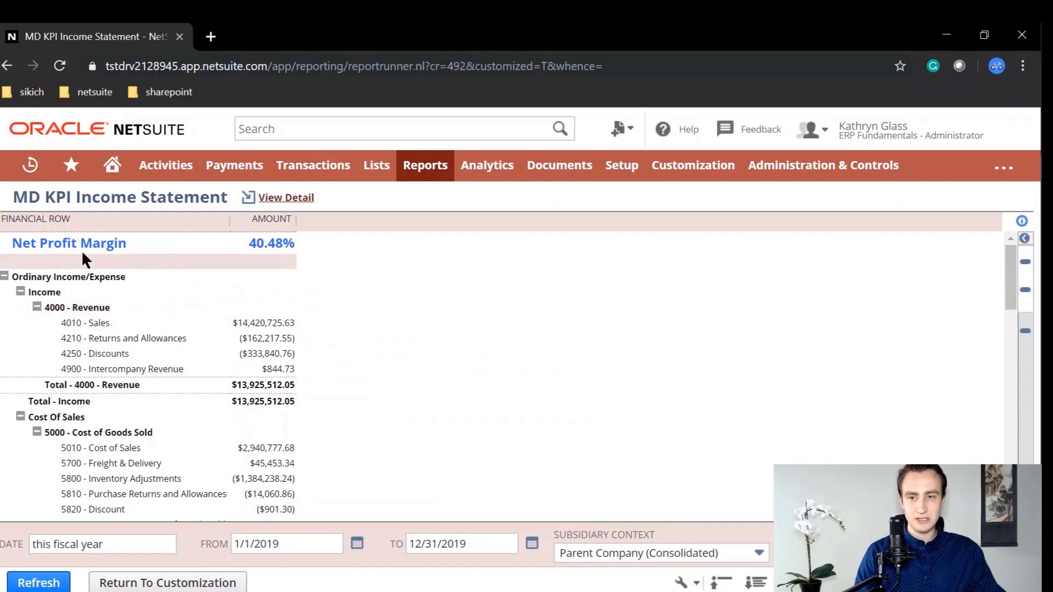
mouse_move(300, 263)
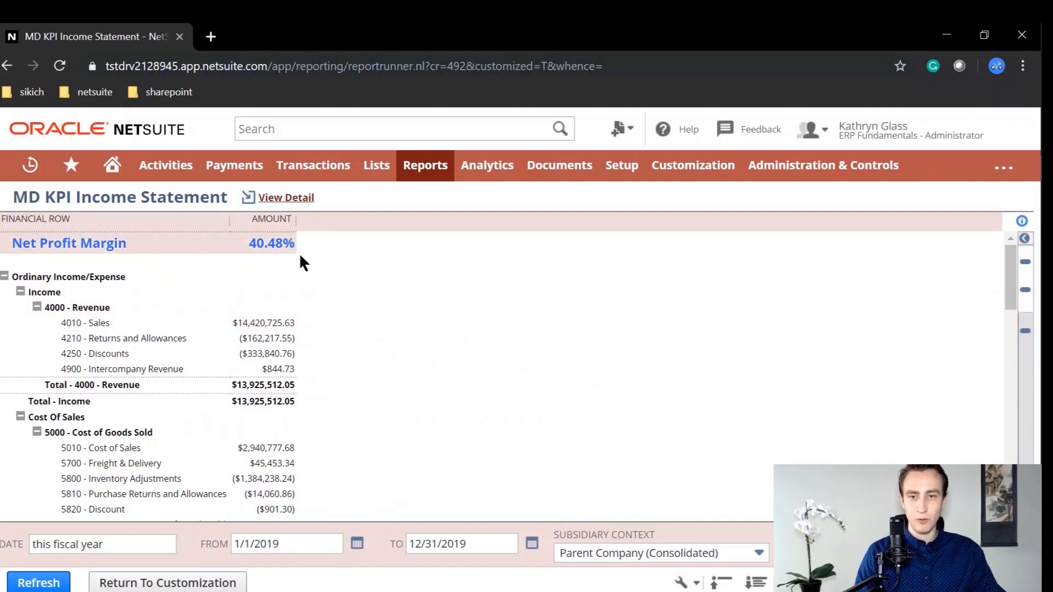
mouse_move(567, 500)
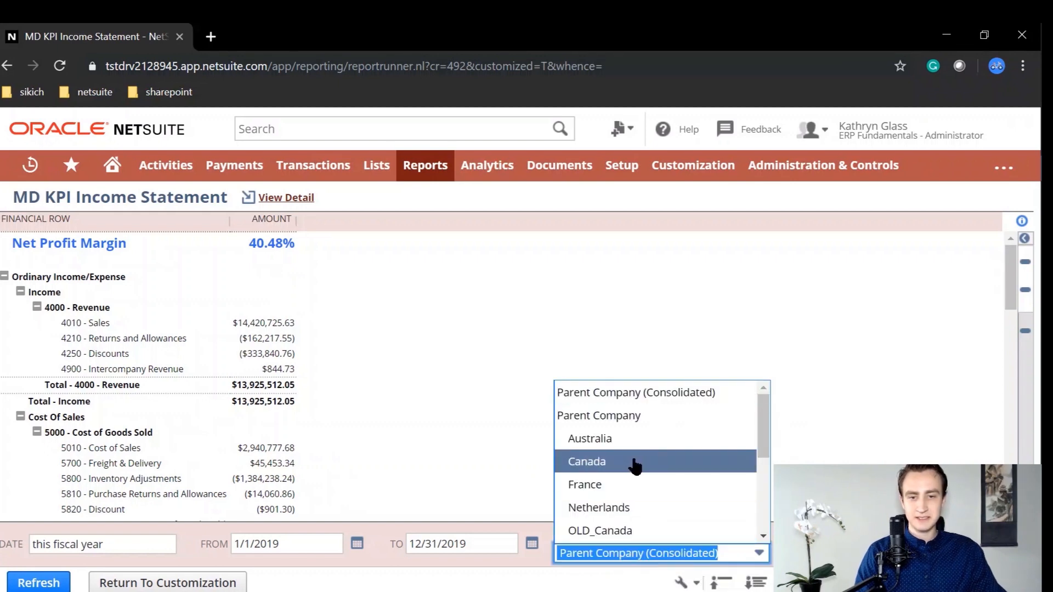
Set Subsidiary Context to Australia and refresh; Net Profit Margin is missing
left_click(589, 439)
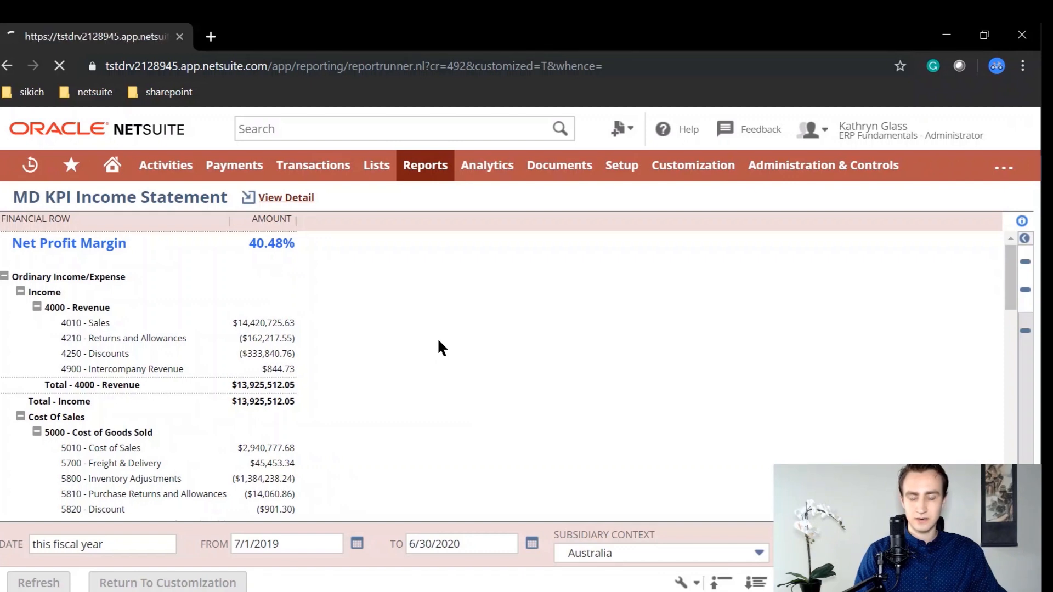
left_click(39, 582)
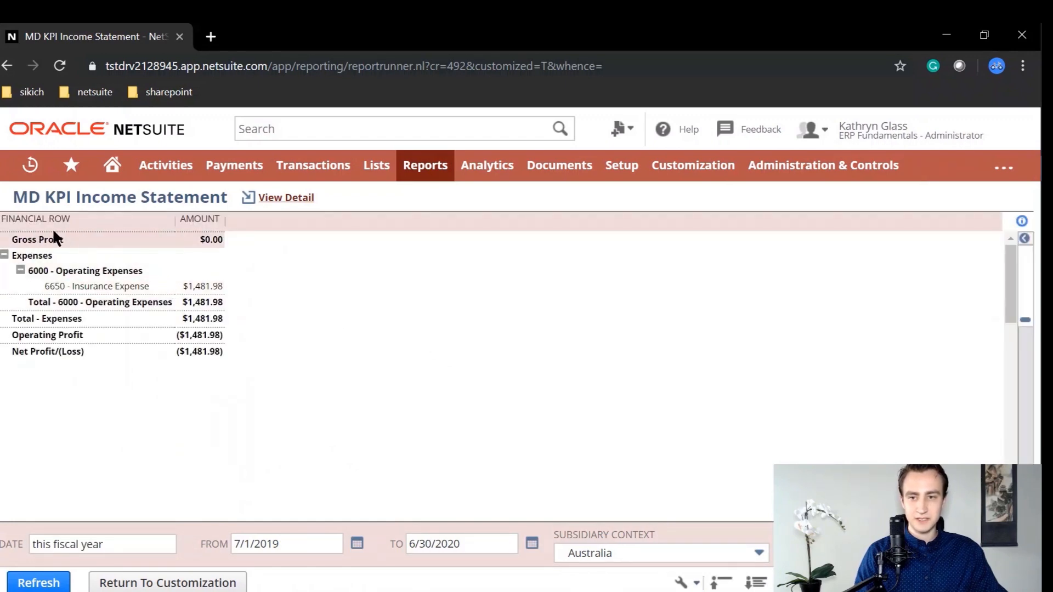
mouse_move(201, 240)
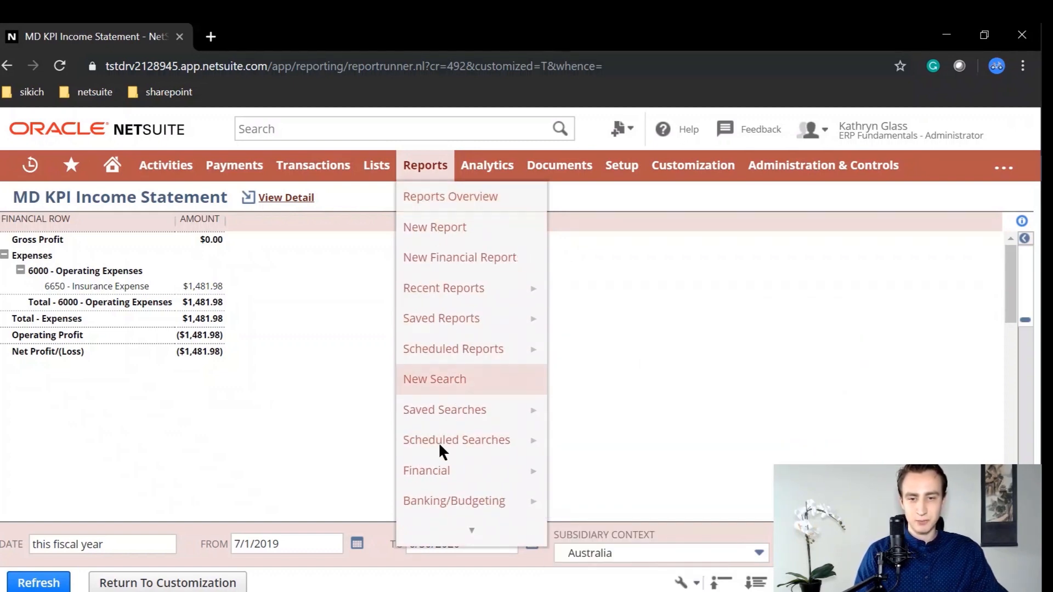
mouse_move(426, 471)
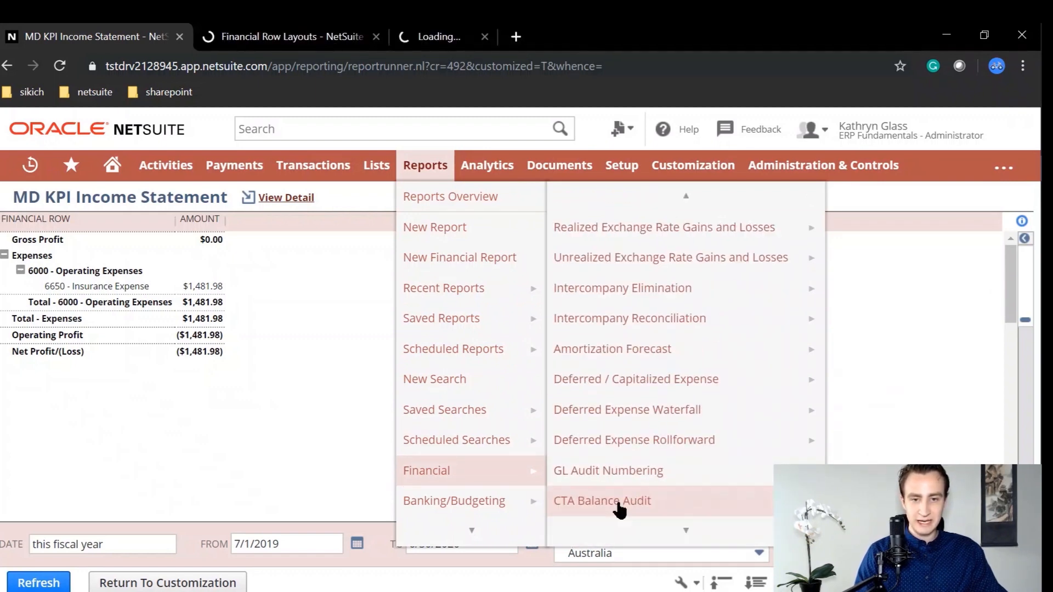
Filter row layouts to Income Statement and rename the custom one 'MD KPI Income Statement Layout(US)'
left_click(290, 36)
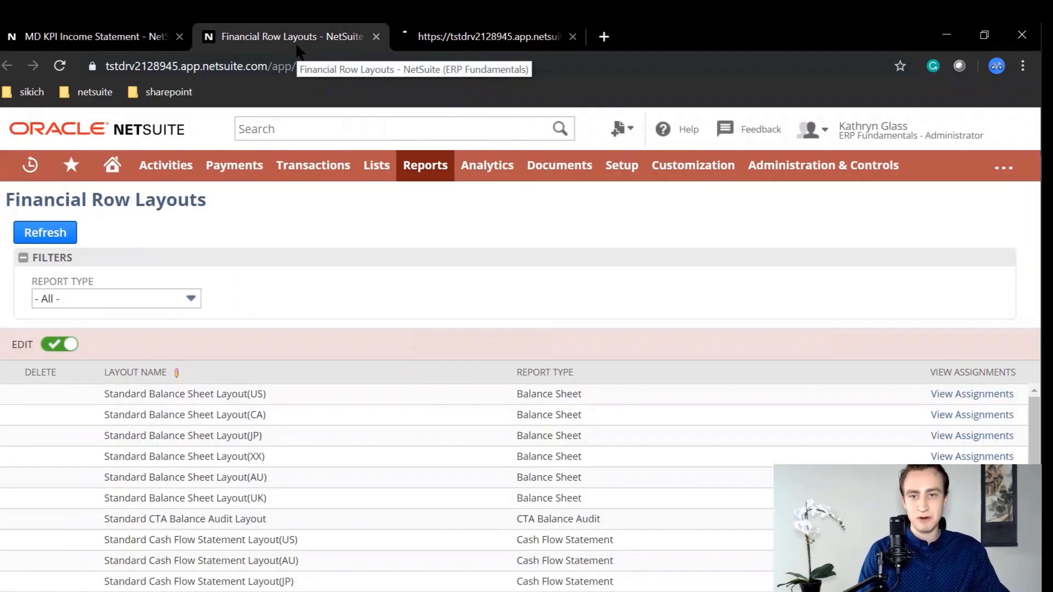
left_click(116, 299)
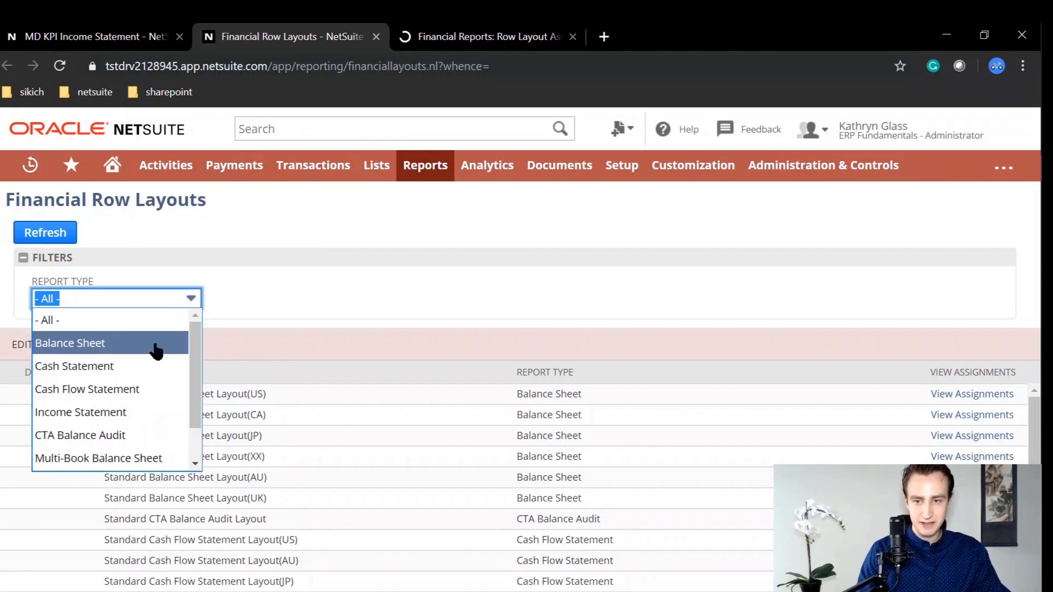
left_click(80, 412)
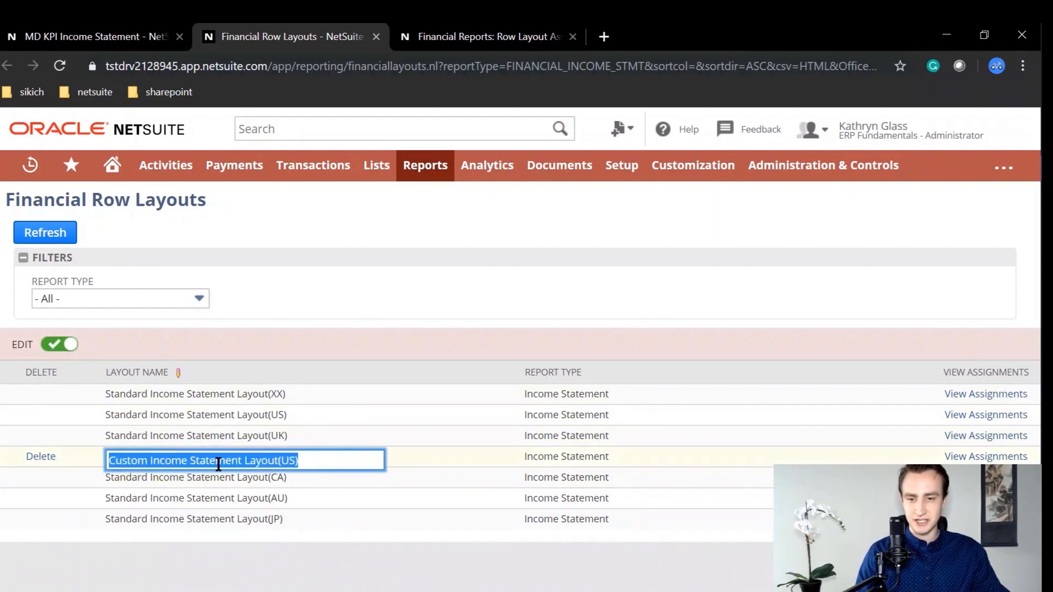
type("MD KPI")
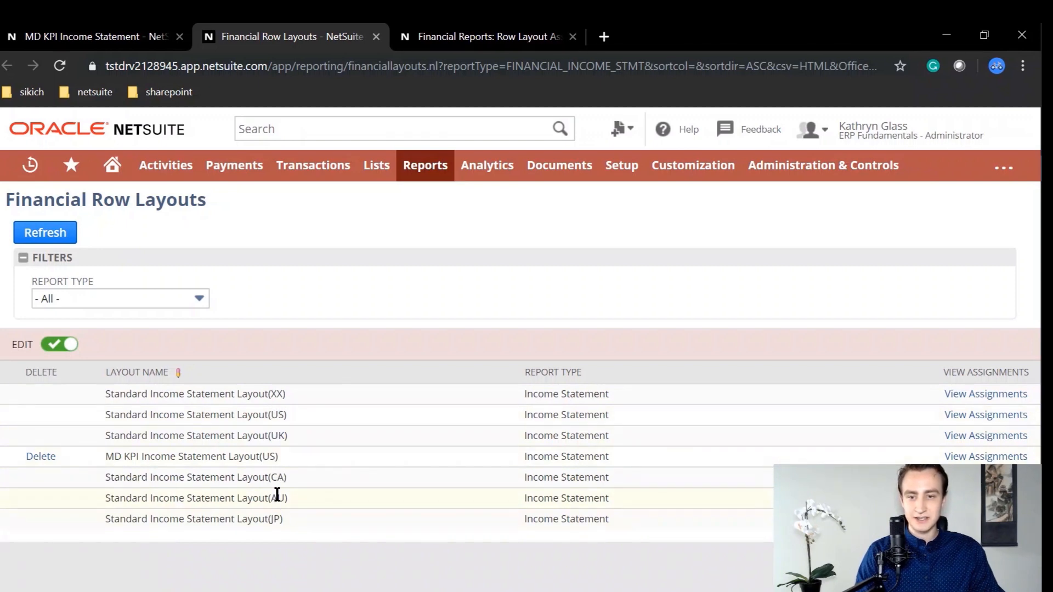
mouse_move(281, 515)
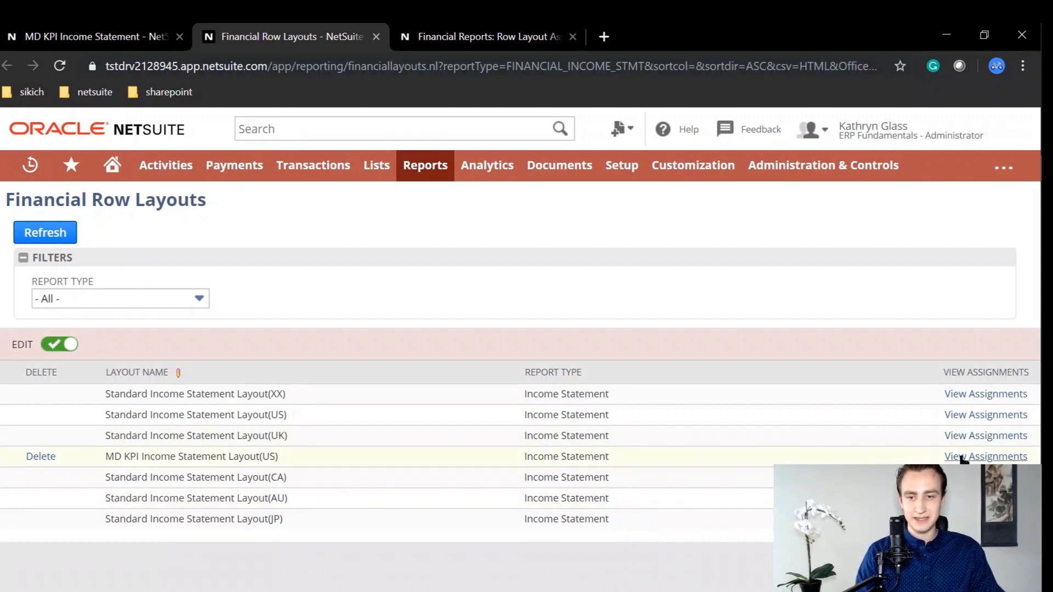
Set the Row Layout Assignment filter to '- All -' to list all 105 assignments
left_click(984, 456)
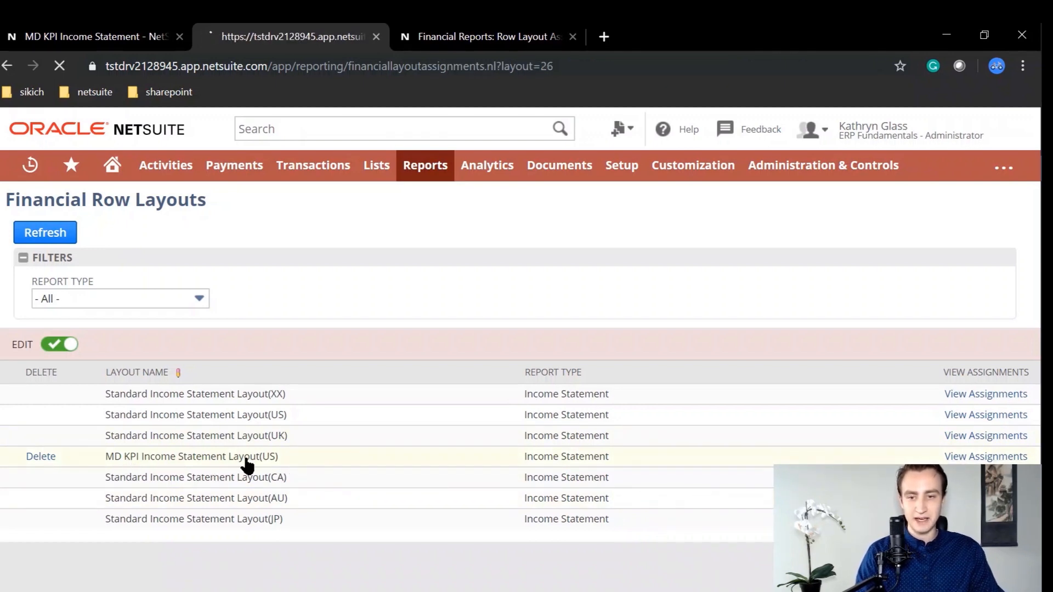
left_click(985, 457)
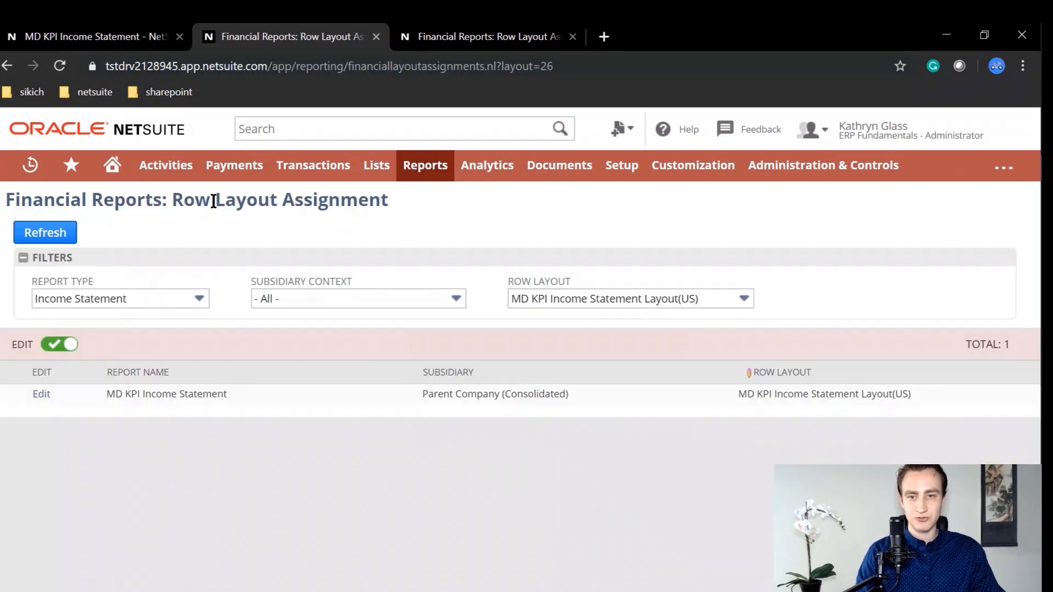
mouse_move(386, 402)
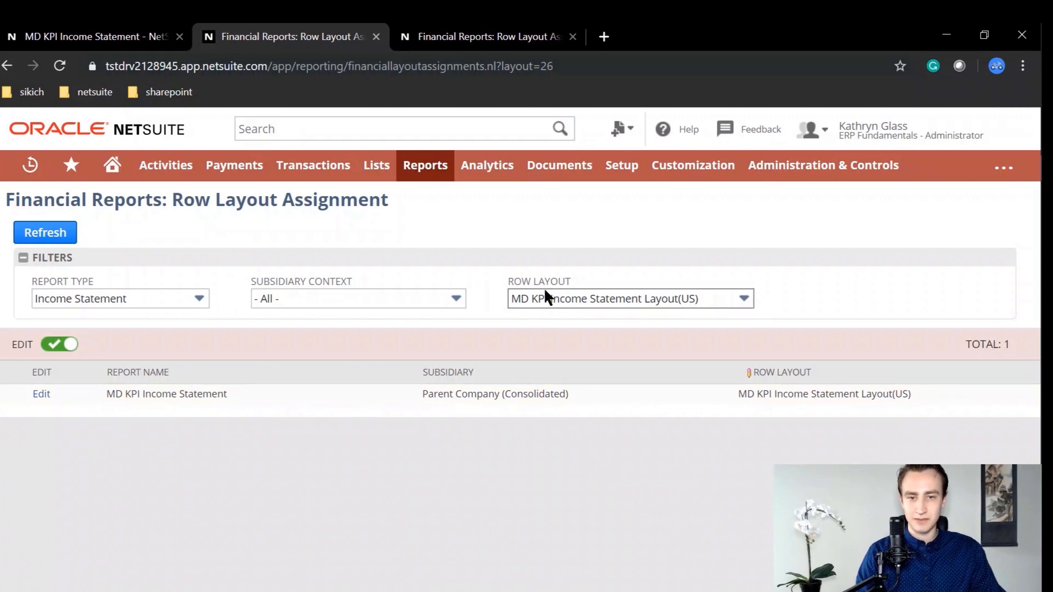
left_click(631, 299)
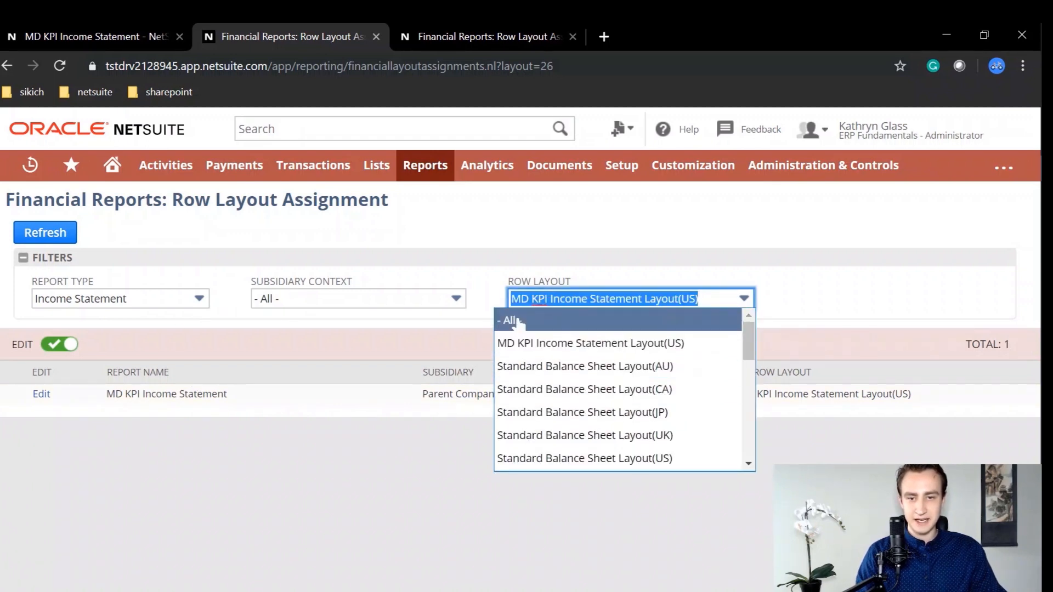
left_click(510, 321)
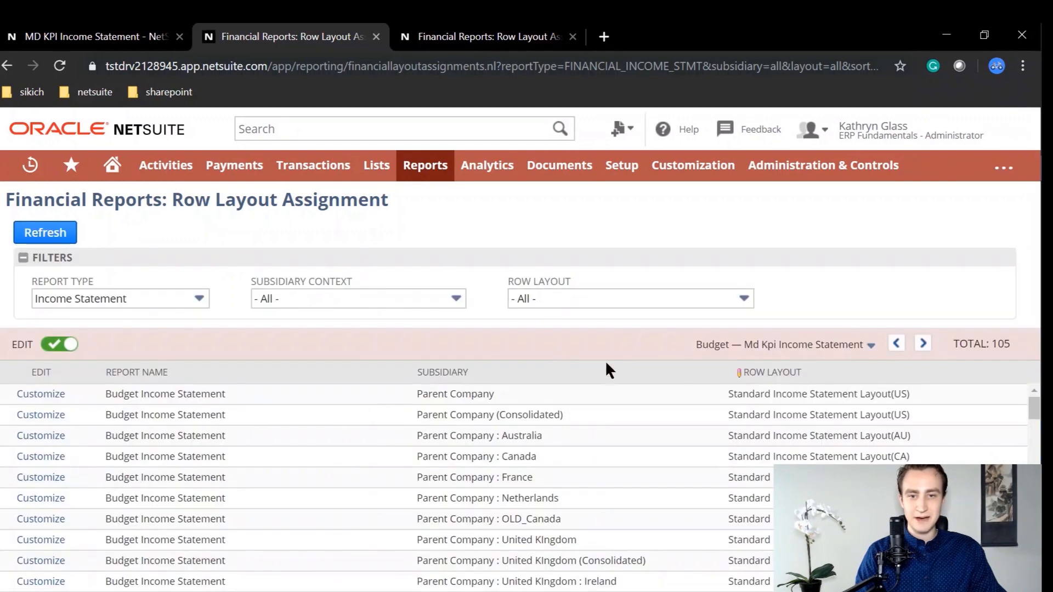
scroll("down", 3)
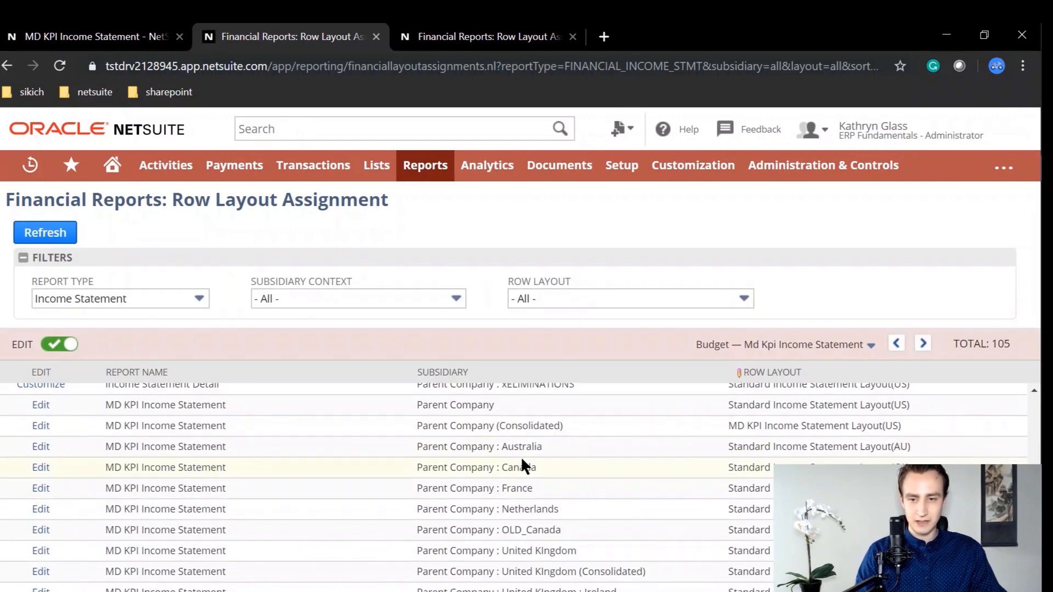
mouse_move(663, 415)
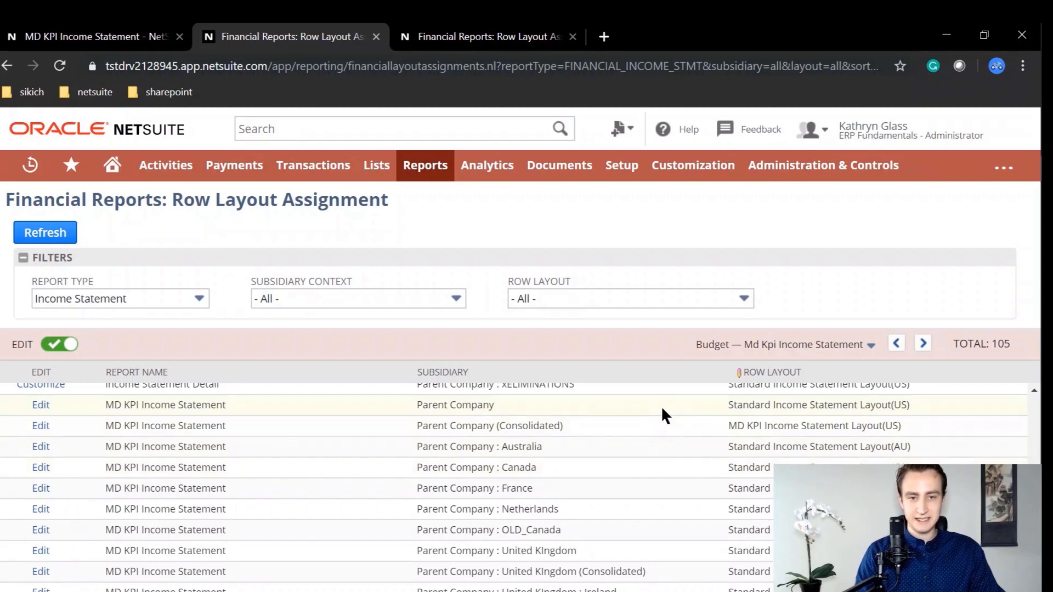
mouse_move(771, 416)
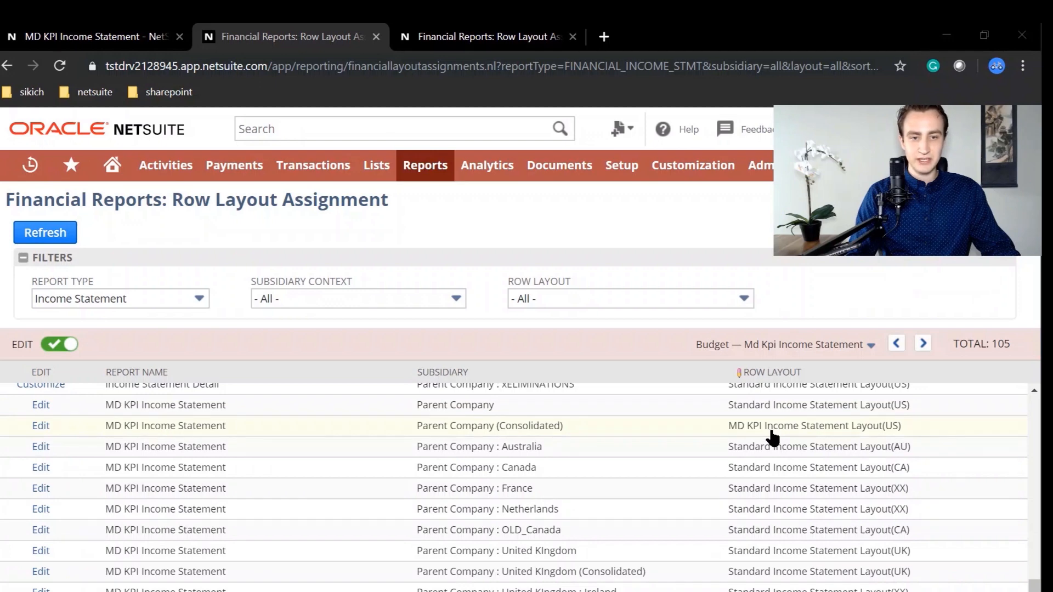
mouse_move(551, 440)
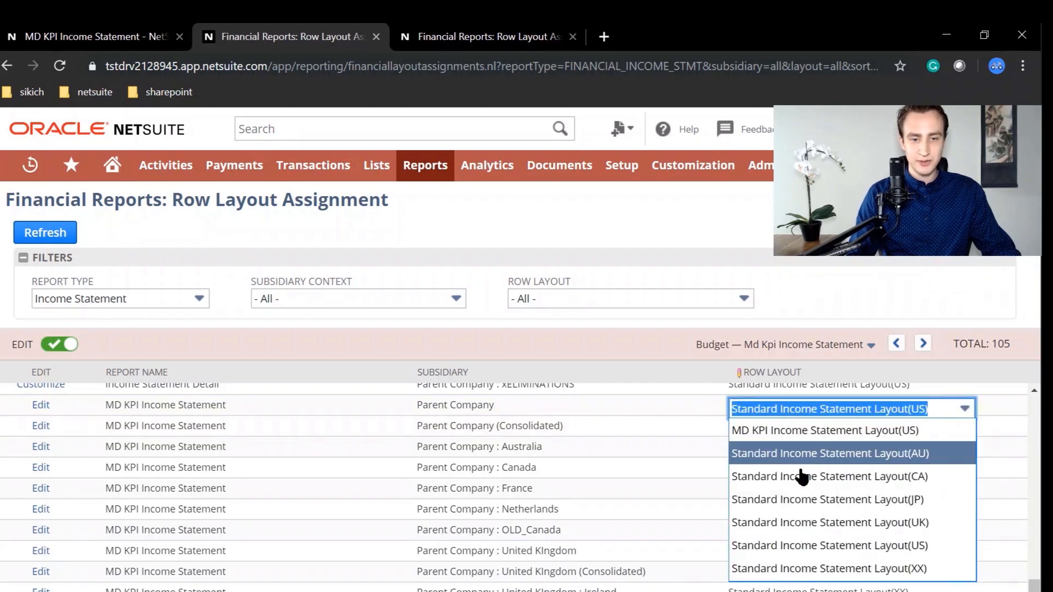
Assign MD KPI Income Statement Layout(US) to Parent Company and the United States subsidiaries
left_click(823, 430)
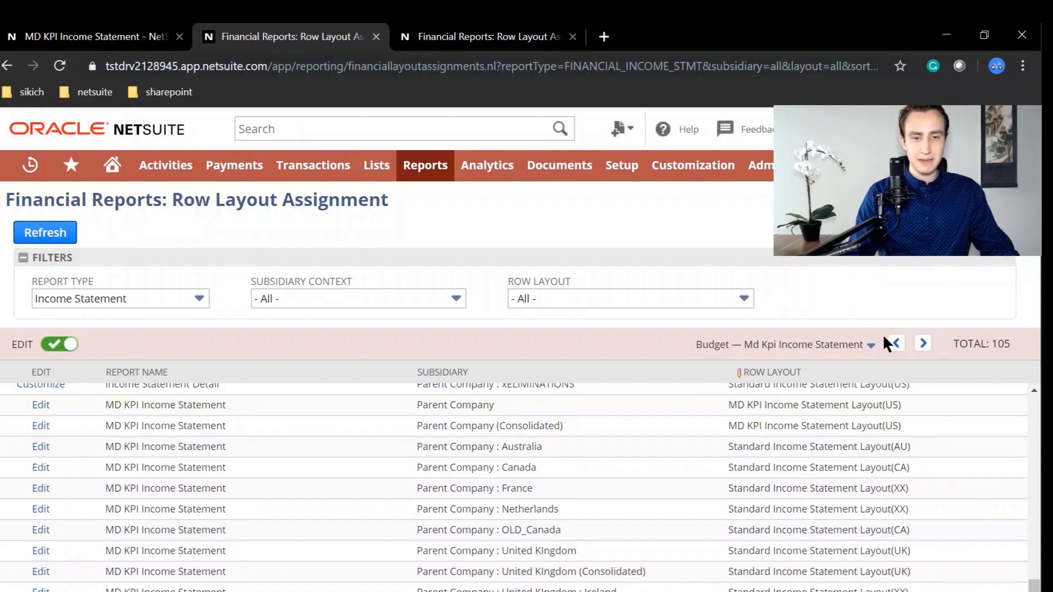
left_click(923, 344)
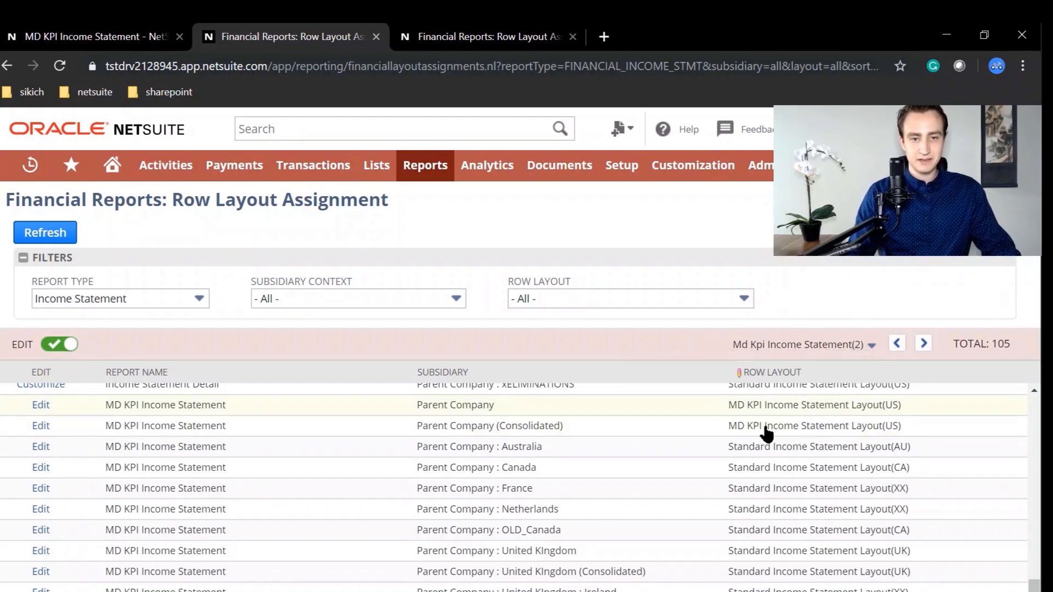
scroll("down", 3)
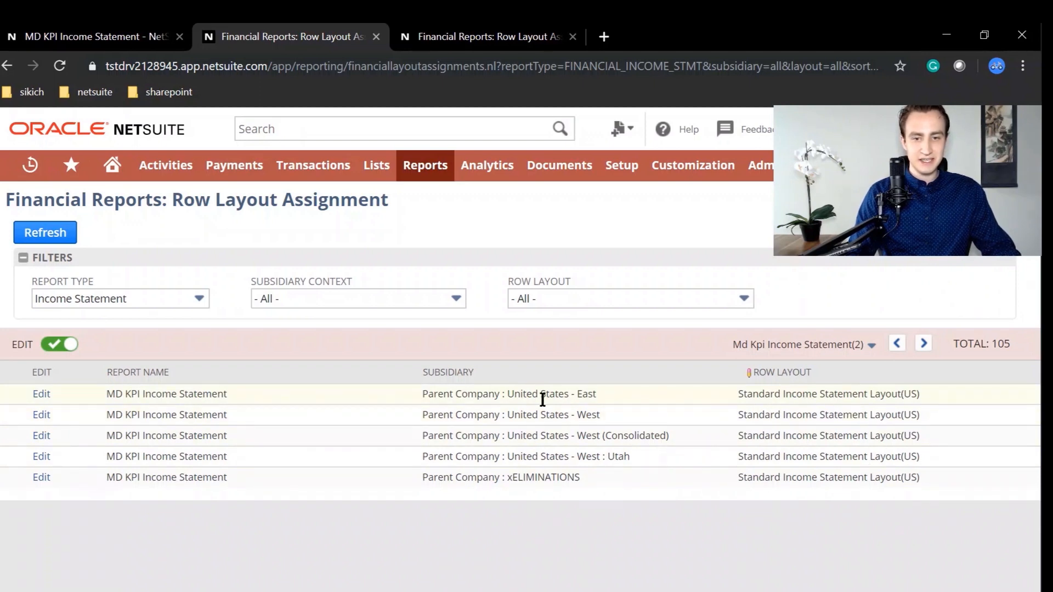
mouse_move(734, 456)
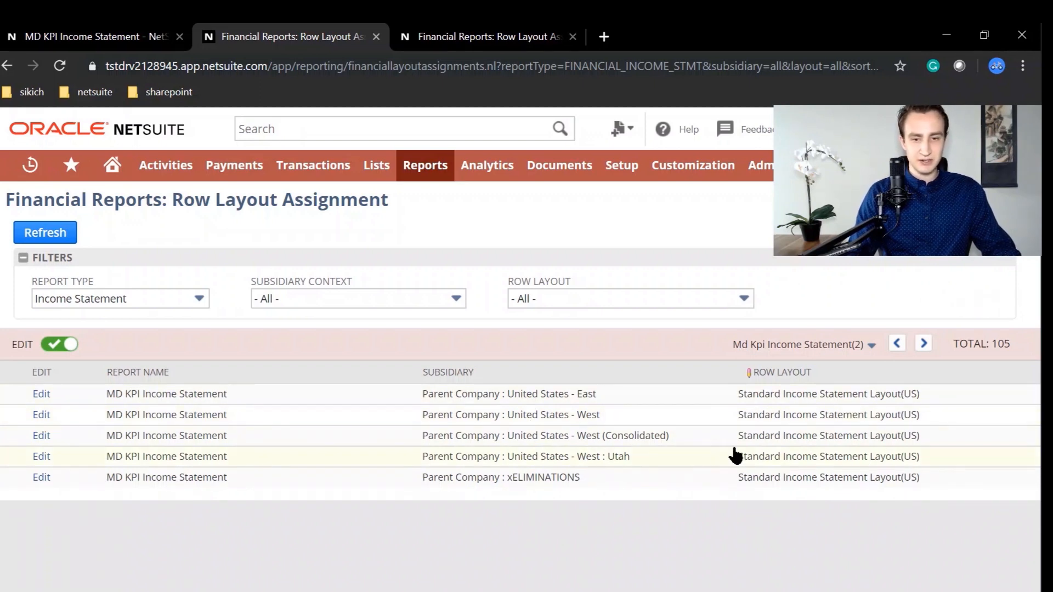
left_click(828, 394)
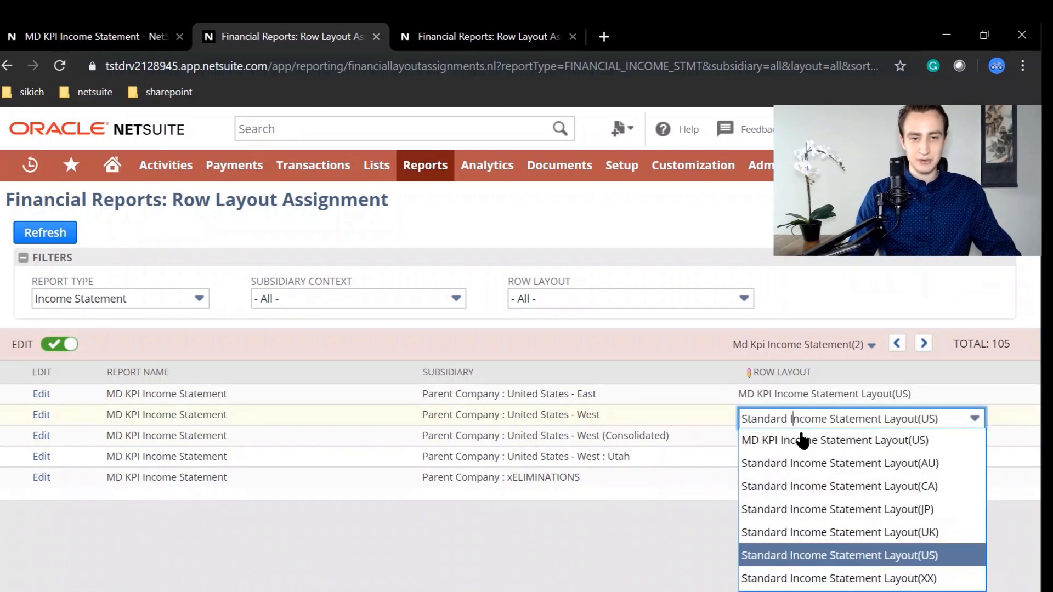
left_click(835, 440)
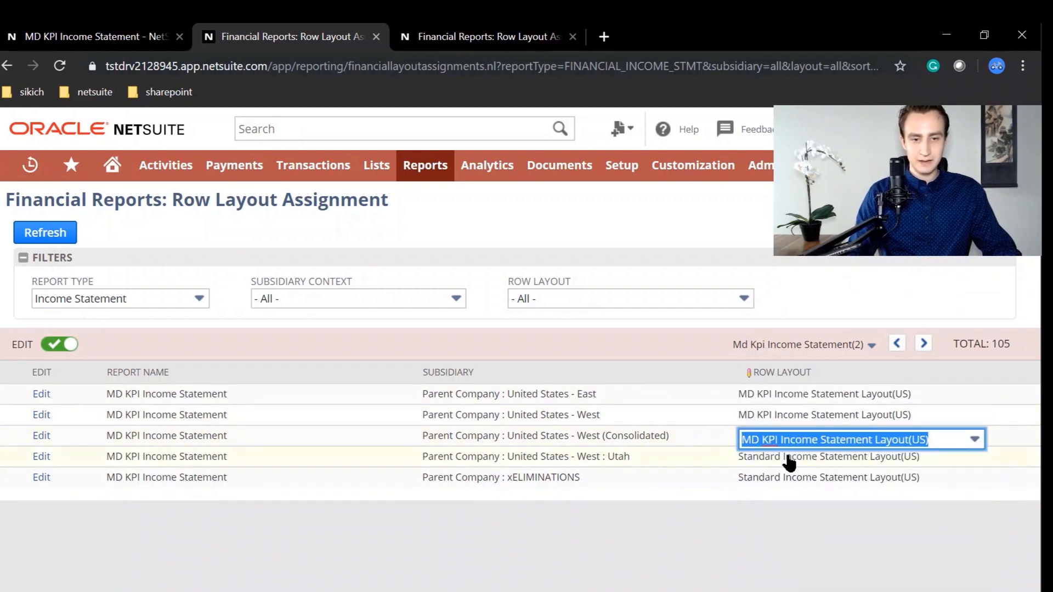
left_click(973, 440)
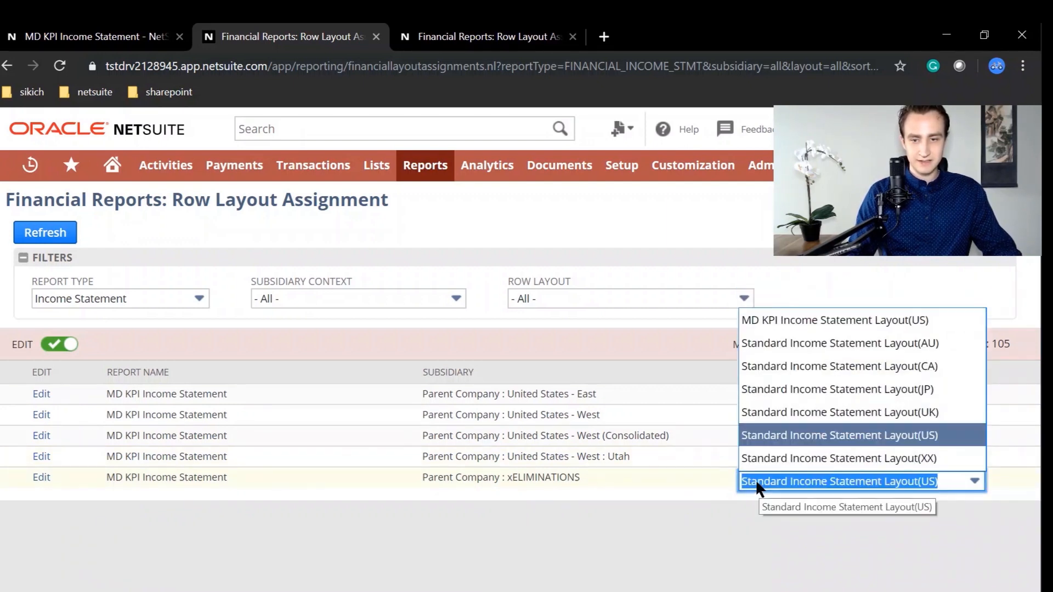
left_click(837, 481)
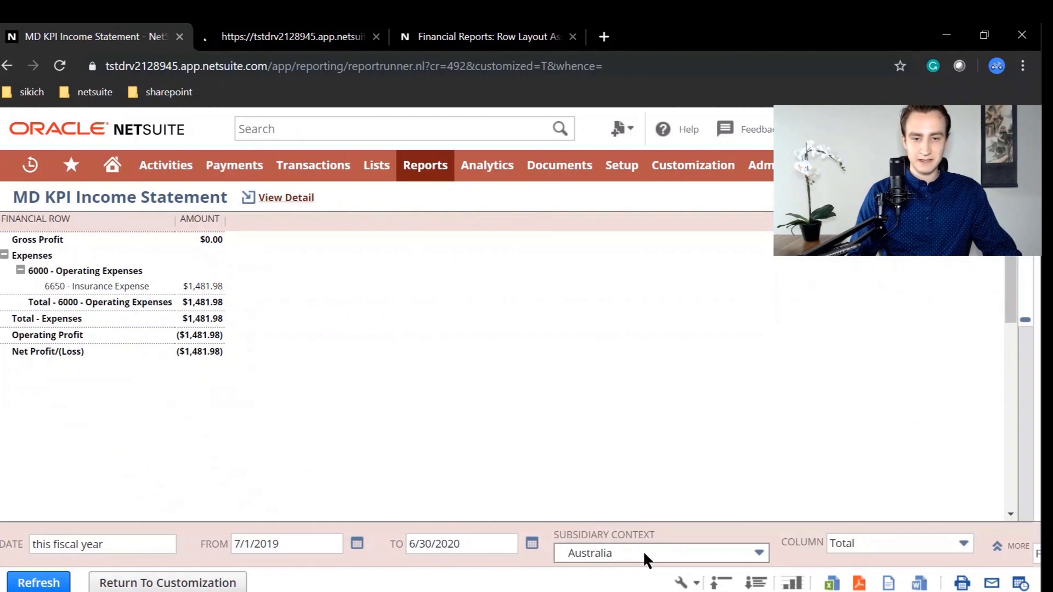
Switch the report's subsidiary from Australia to United States - East, then United States - West
left_click(661, 553)
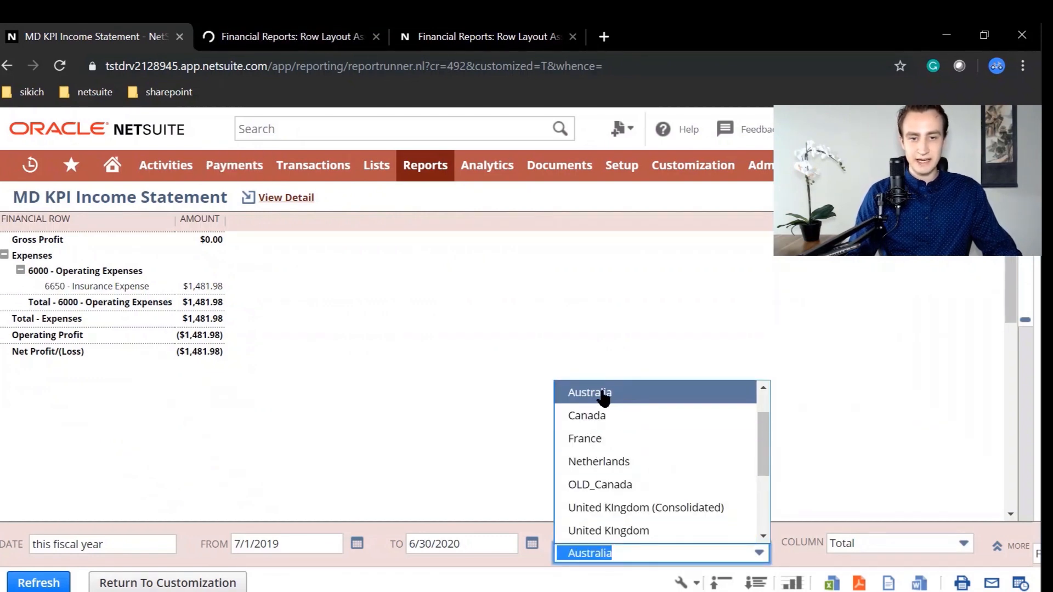
mouse_move(601, 403)
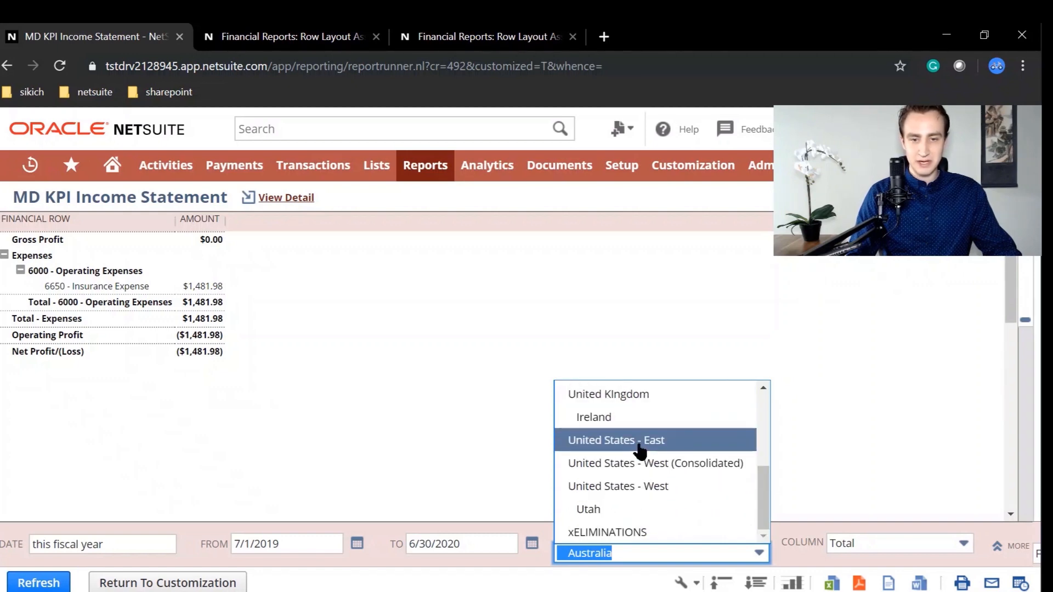
left_click(615, 440)
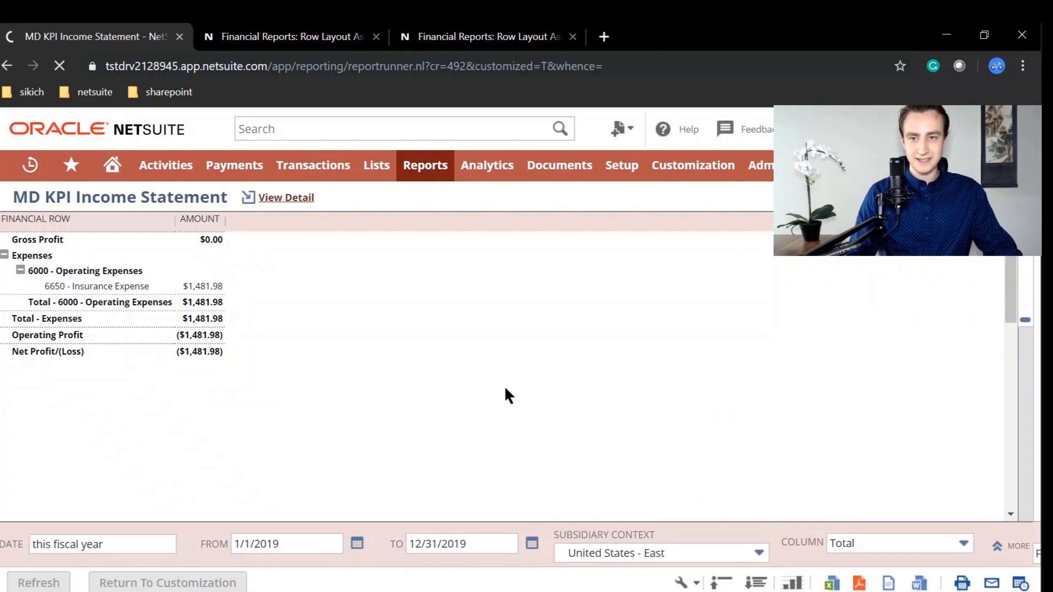
mouse_move(593, 470)
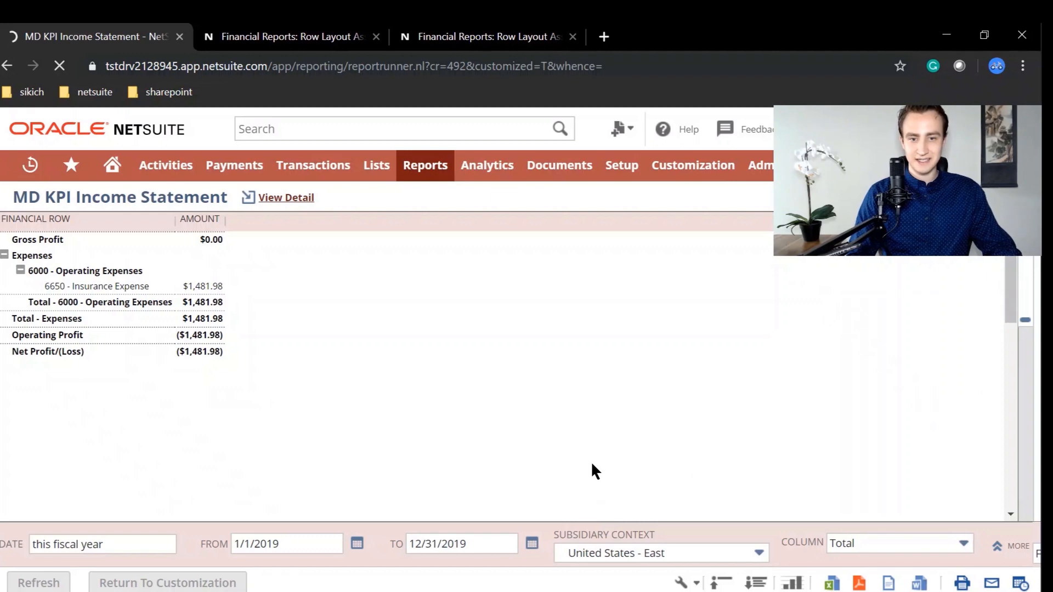
mouse_move(544, 476)
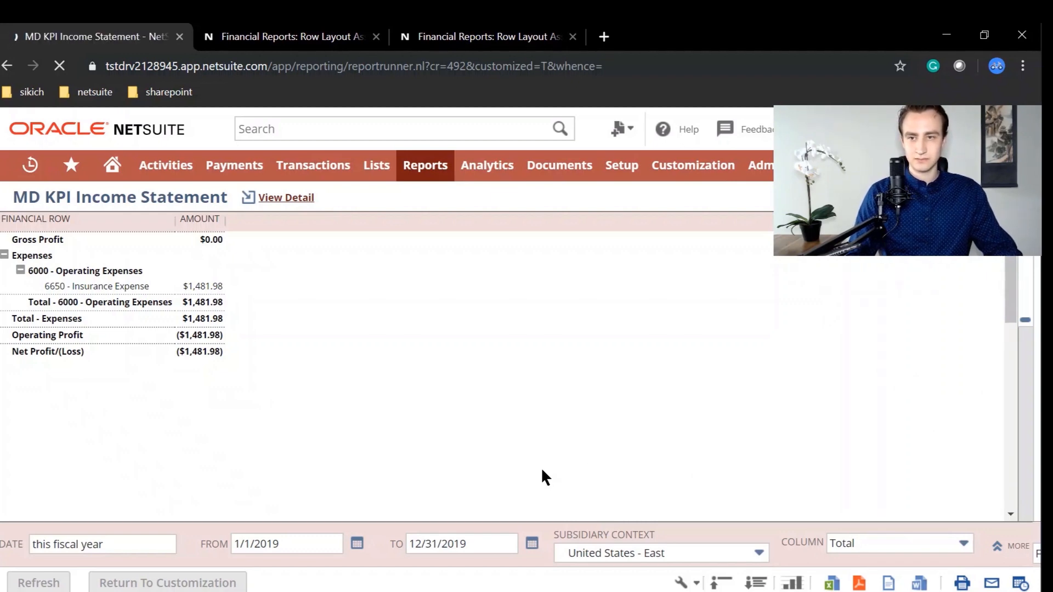
left_click(39, 582)
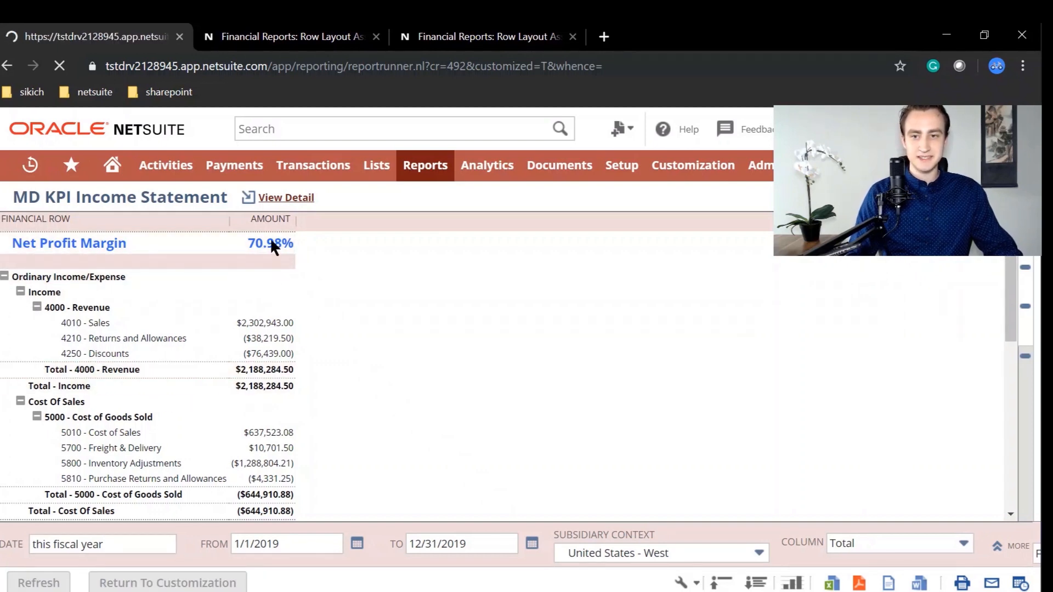
left_click(39, 582)
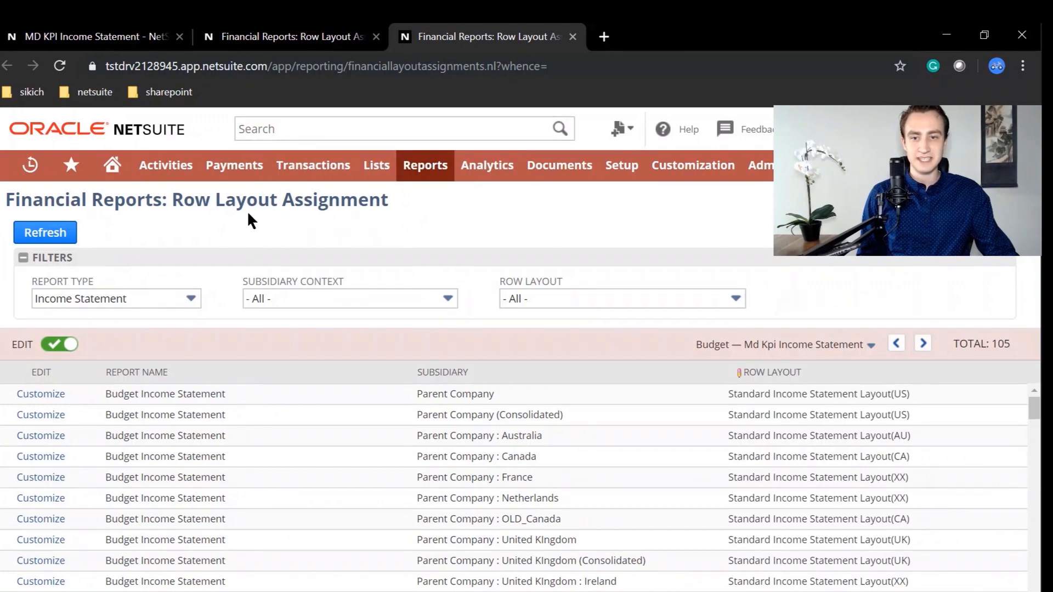
Open the Reports menu to reach Financial Row Layouts and Row Layout Assignment
left_click(425, 165)
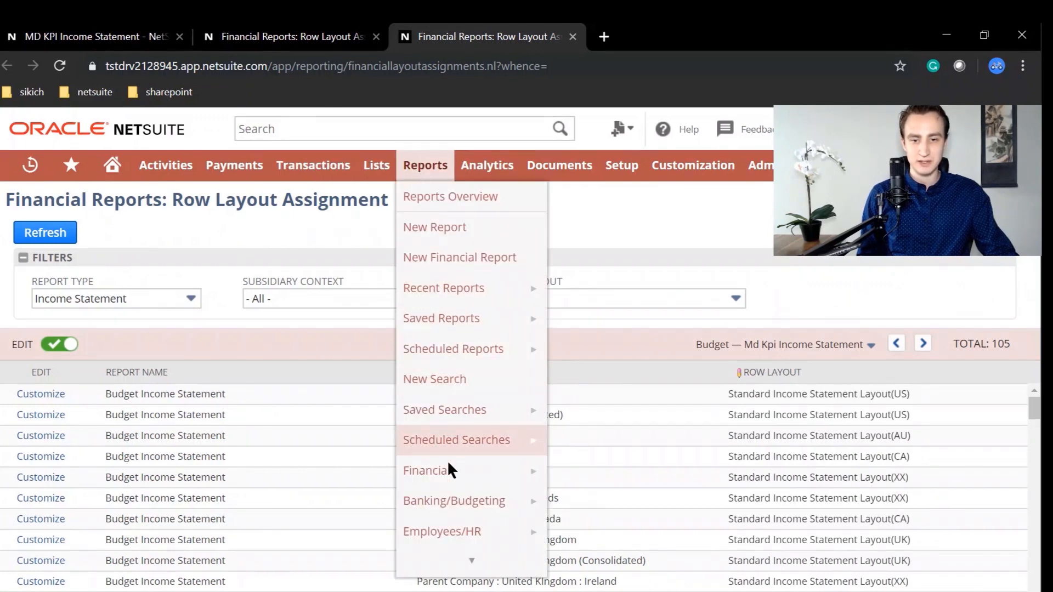
mouse_move(427, 470)
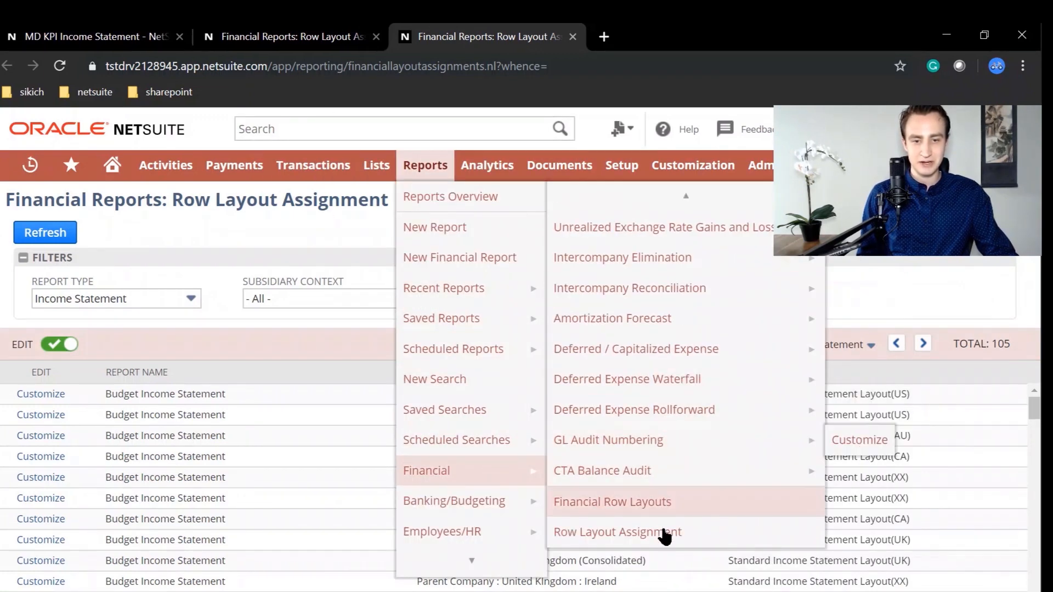